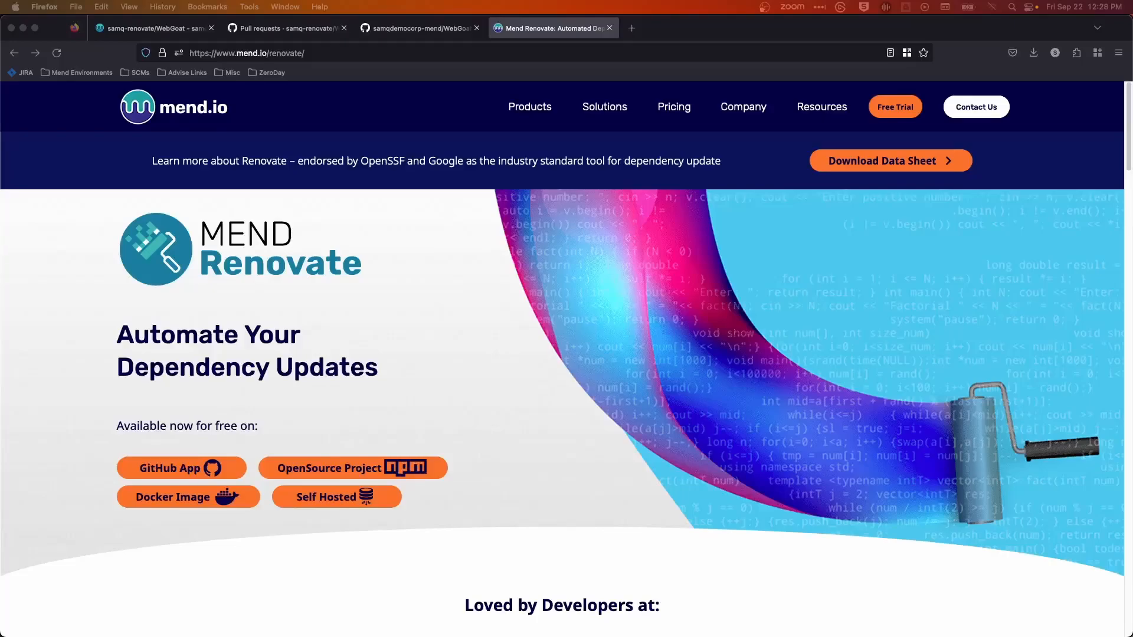
{"action": "mouse_move", "coordinate": [565, 466]}
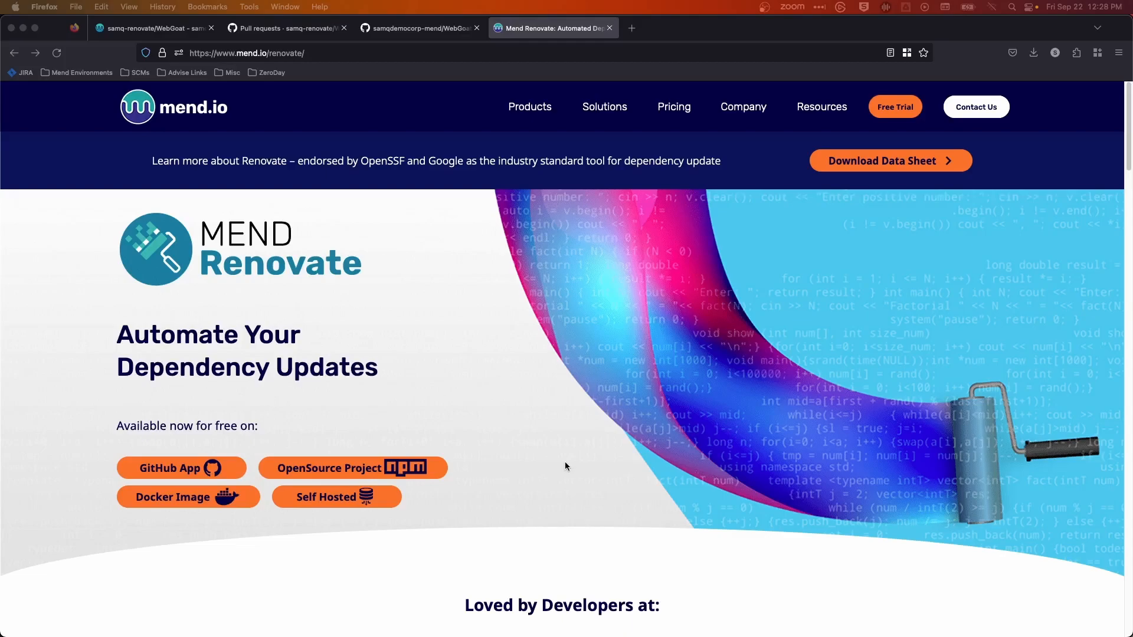
{"action": "mouse_move", "coordinate": [587, 458]}
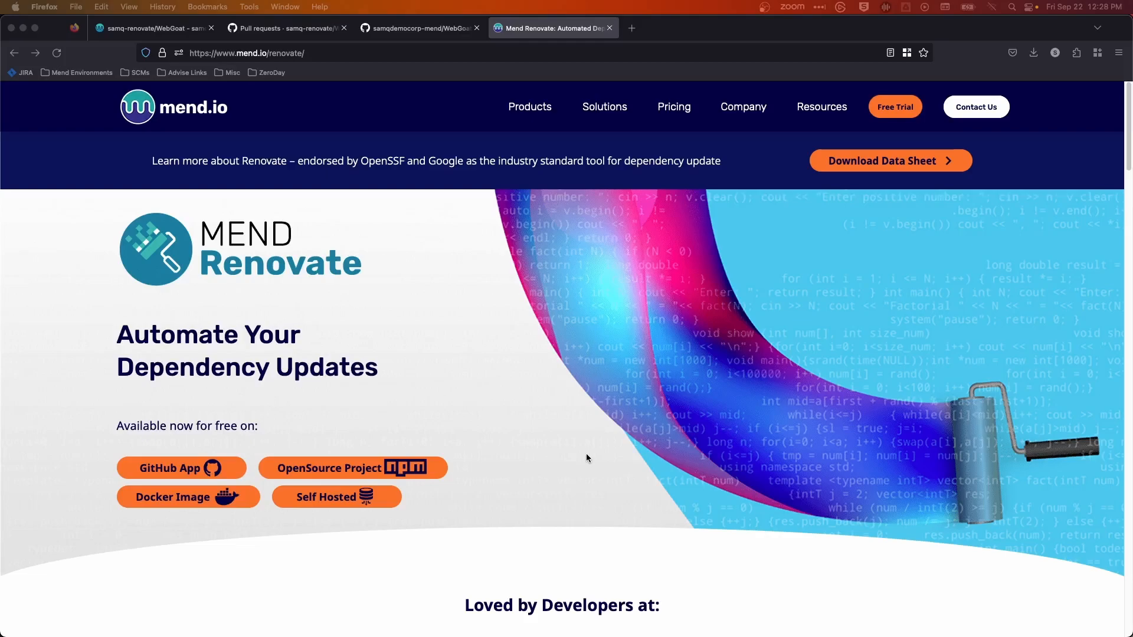
{"action": "mouse_move", "coordinate": [517, 404]}
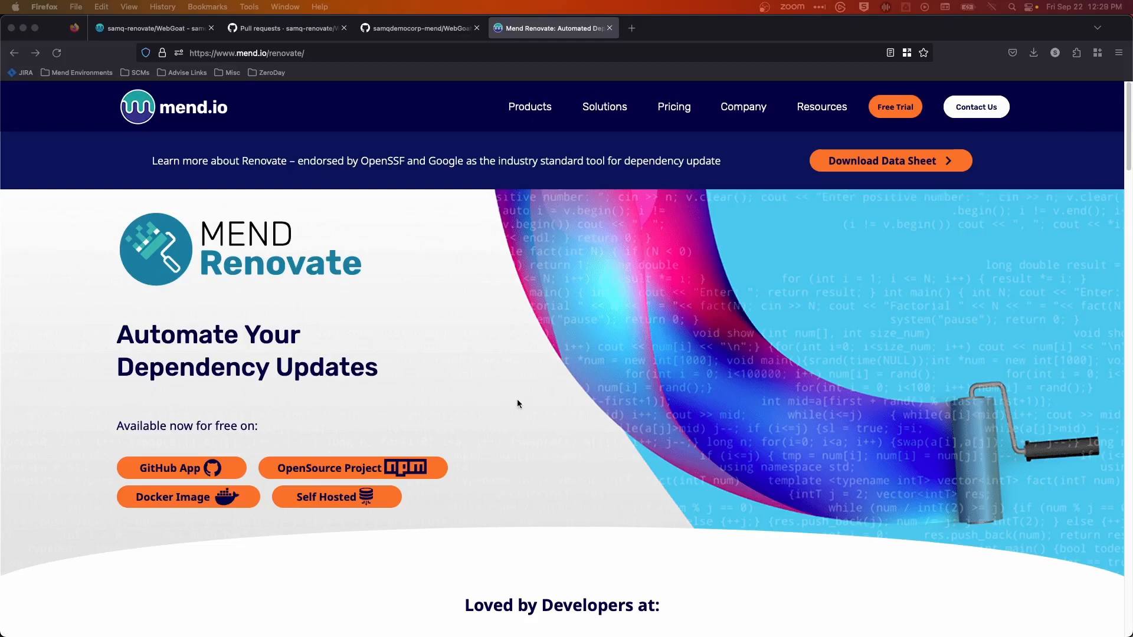
{"action": "mouse_move", "coordinate": [423, 469]}
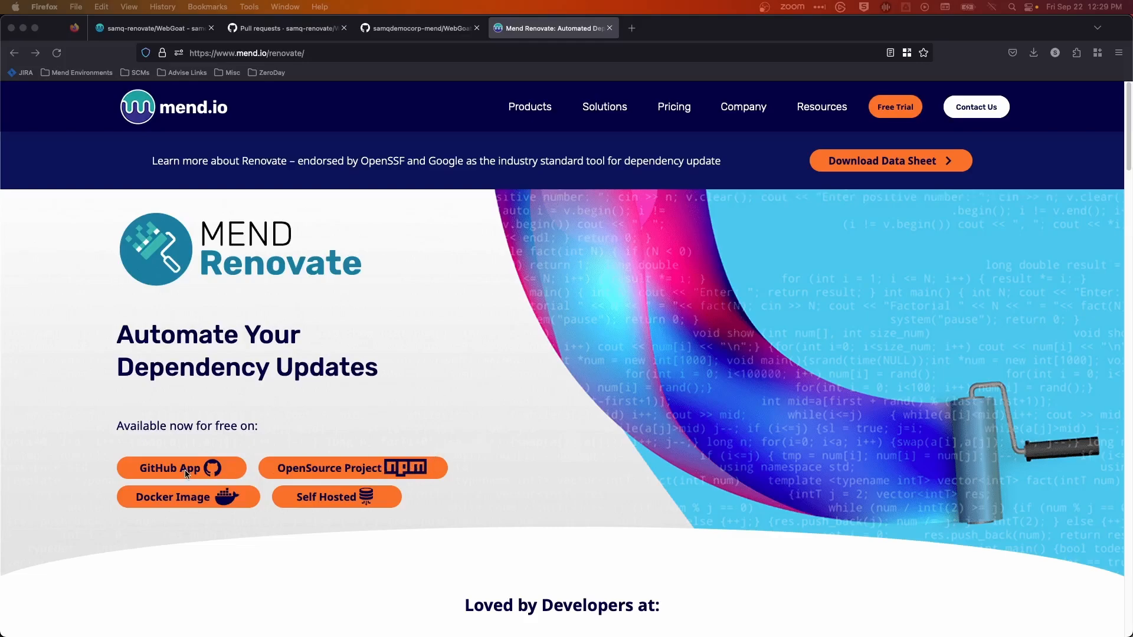
{"action": "mouse_move", "coordinate": [350, 504]}
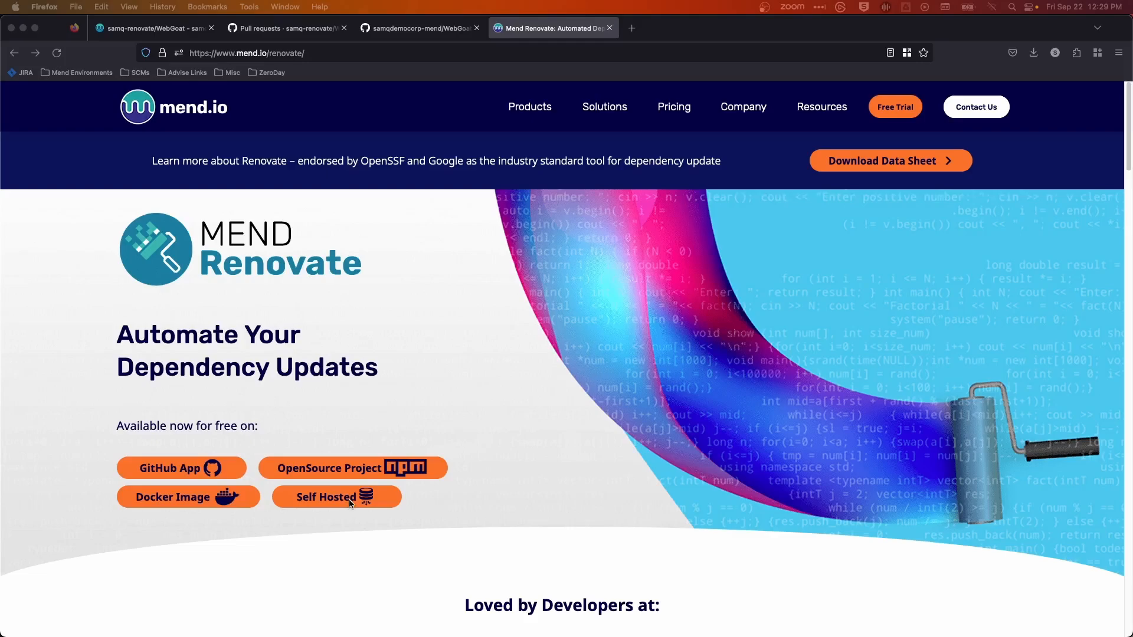
{"action": "mouse_move", "coordinate": [463, 46]}
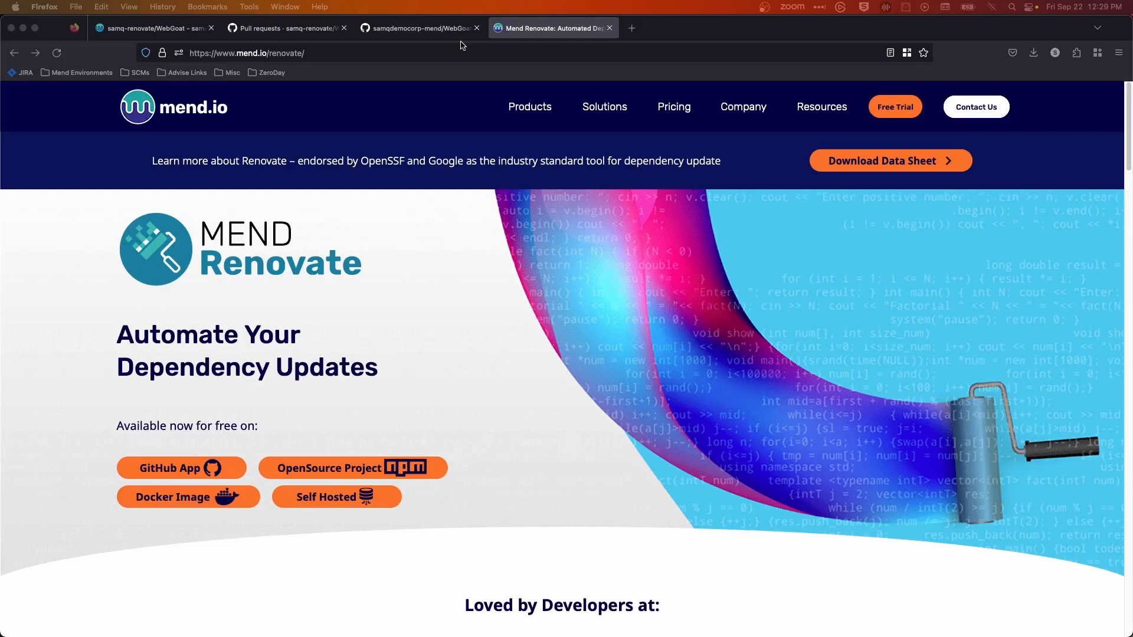
- Filter WebGoat's pull requests to closed ones, showing the merged Configure Renovate PR
{"action": "left_click", "coordinate": [285, 28]}
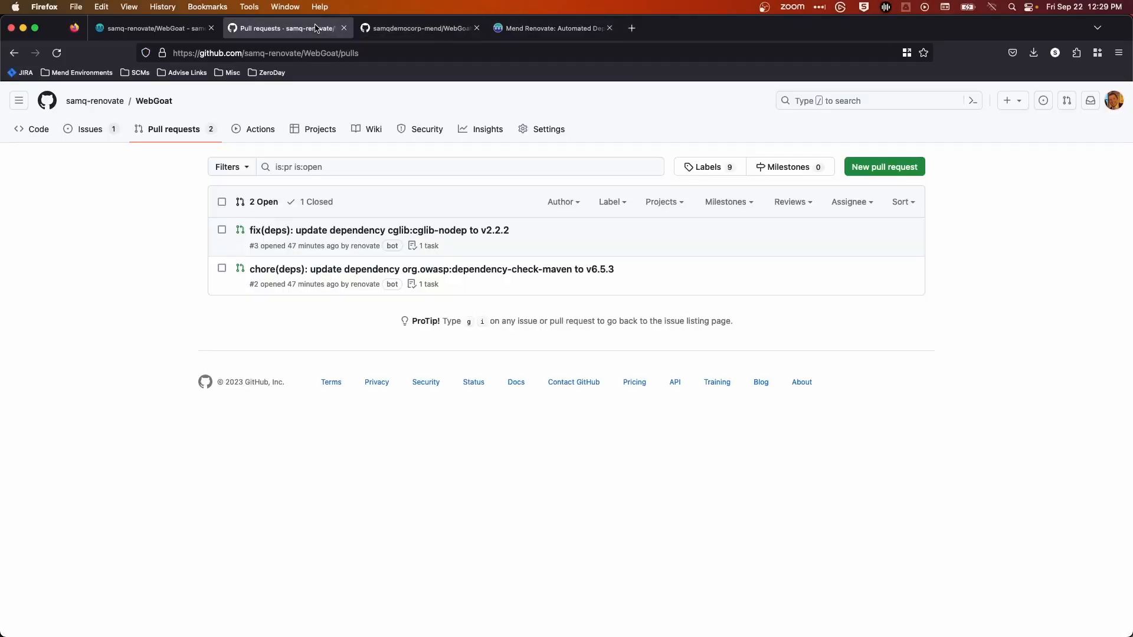
{"action": "mouse_move", "coordinate": [564, 412]}
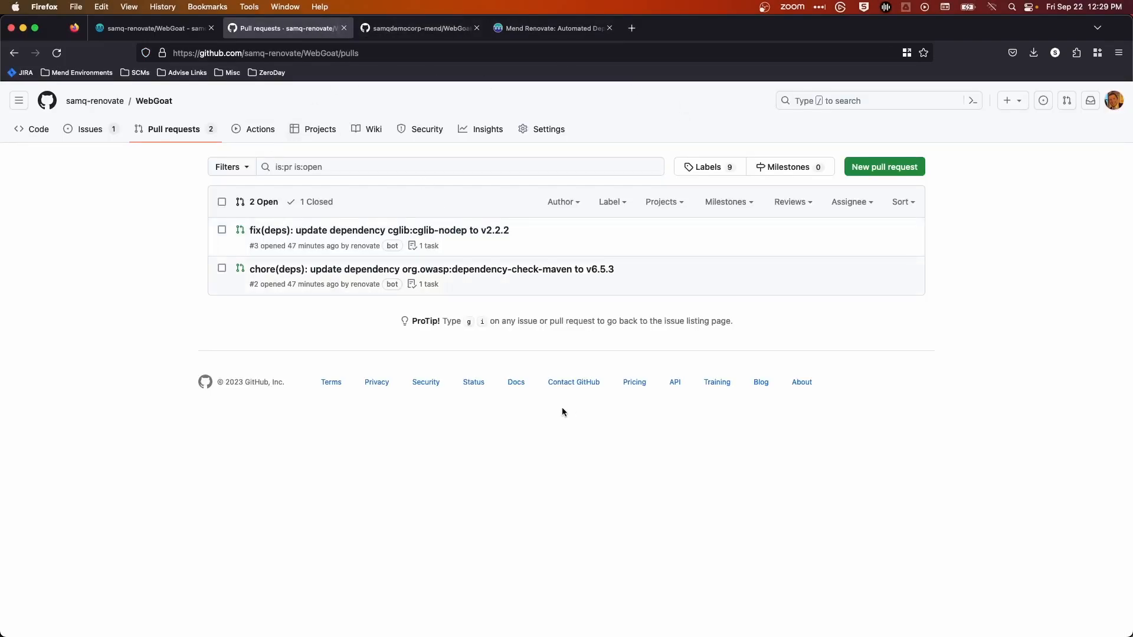
{"action": "mouse_move", "coordinate": [184, 105]}
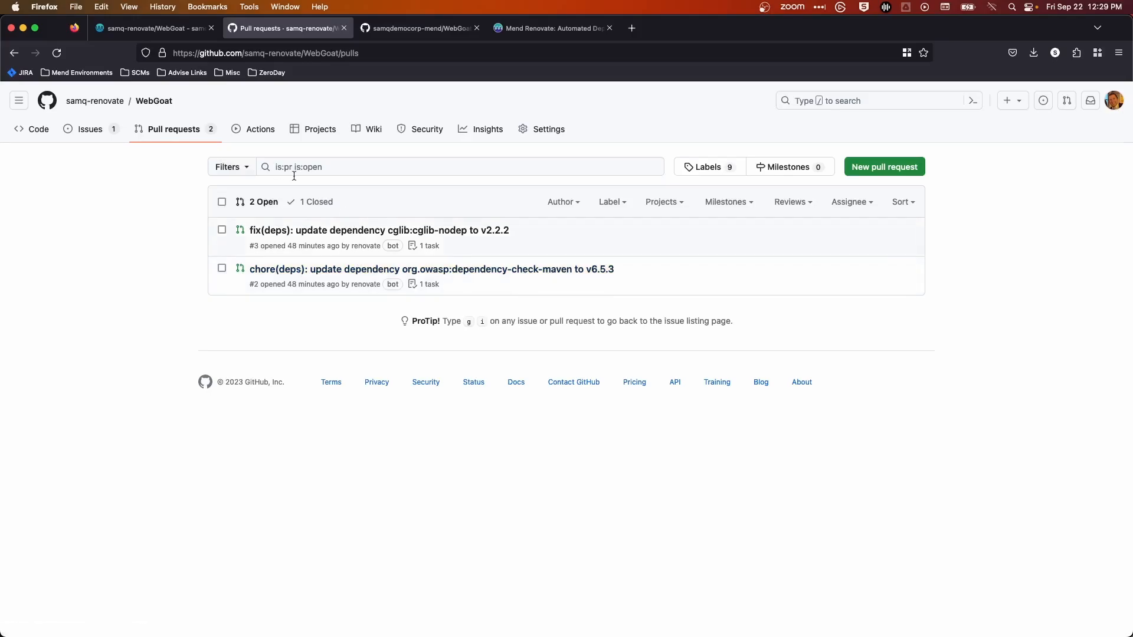
{"action": "left_click", "coordinate": [313, 202]}
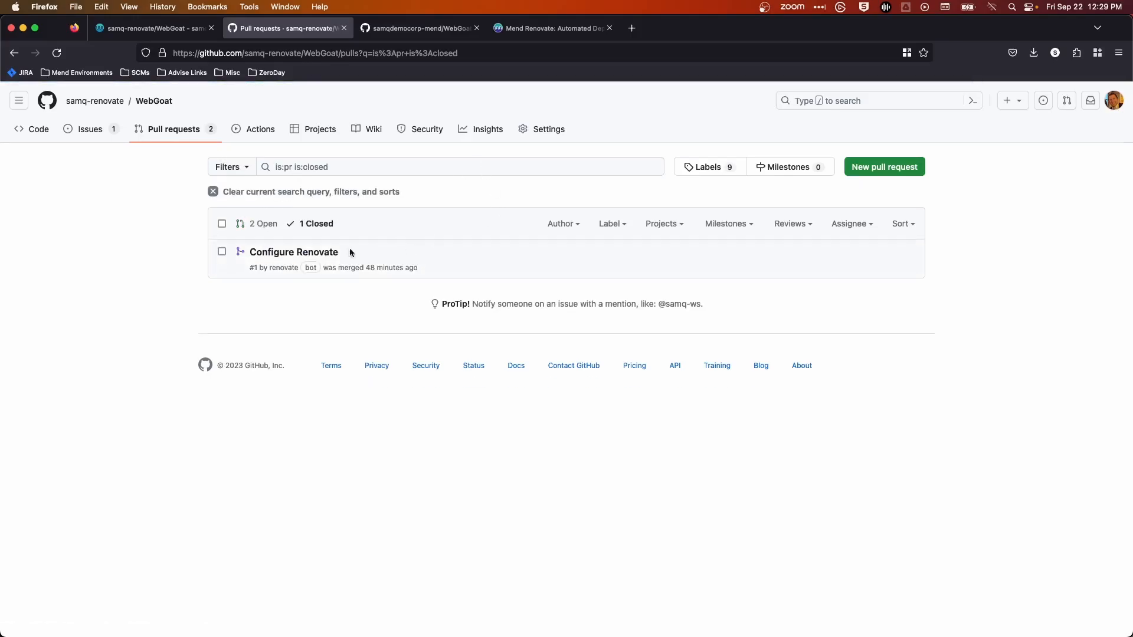
- Review the merged Configure Renovate pull request's description from top to bottom
{"action": "left_click", "coordinate": [293, 251]}
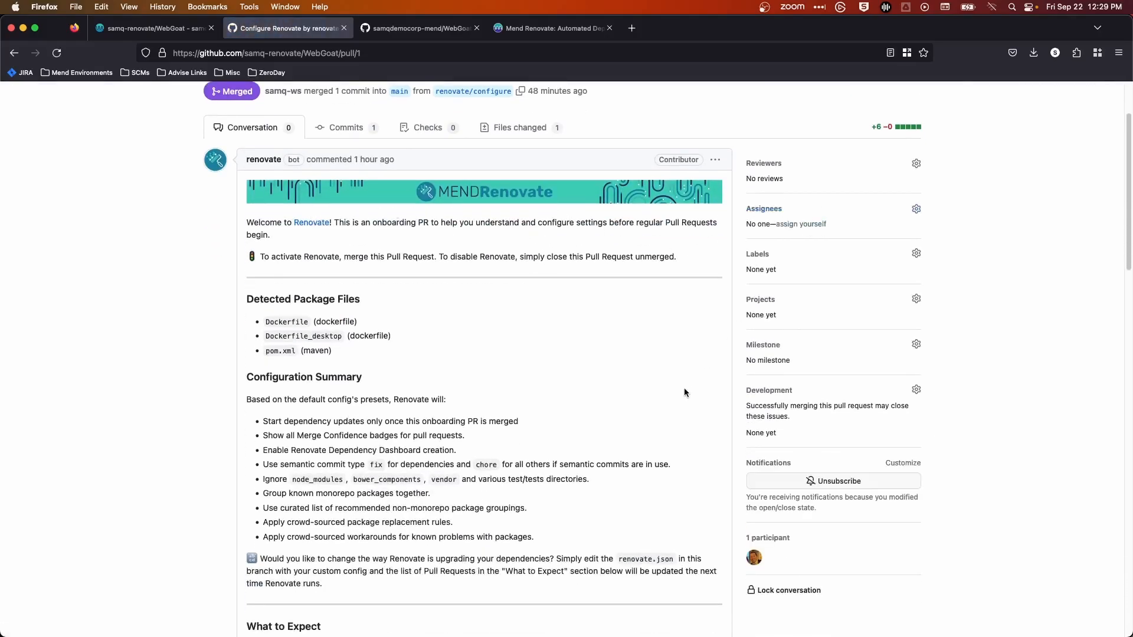
{"action": "scroll", "scroll_direction": "down", "scroll_amount": 3}
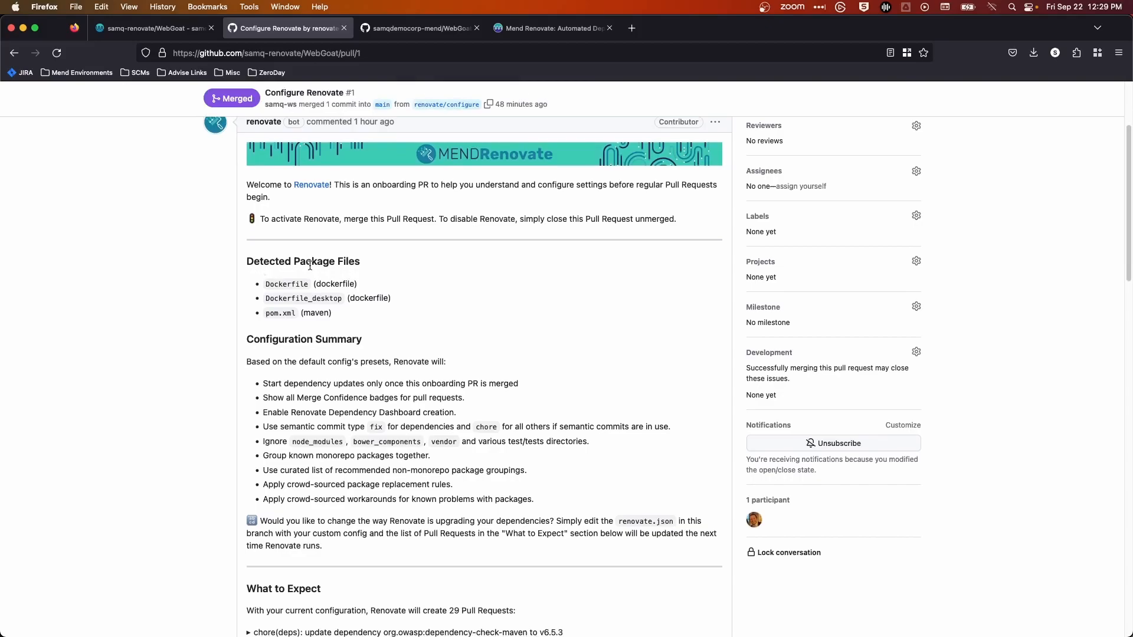
{"action": "mouse_move", "coordinate": [327, 345]}
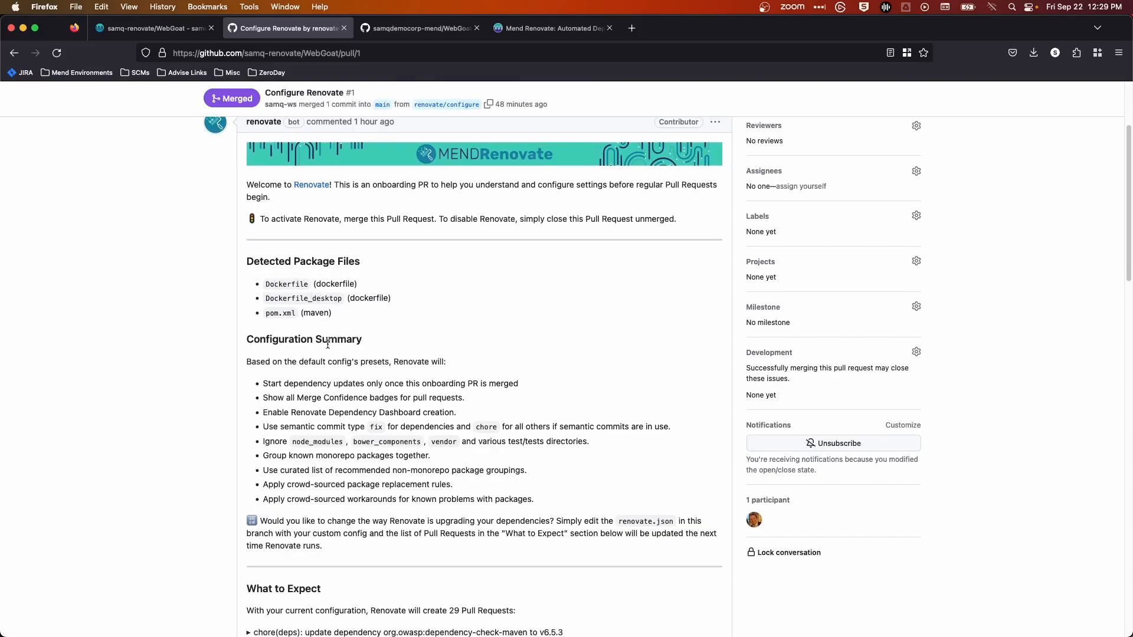
{"action": "scroll", "scroll_direction": "down", "scroll_amount": 3}
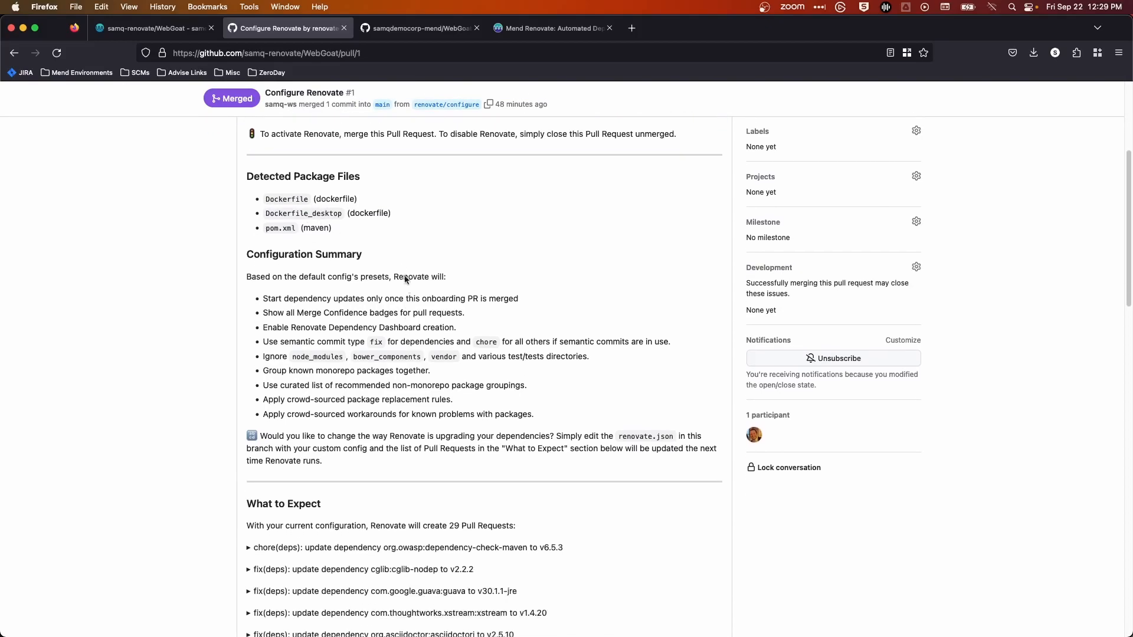
{"action": "scroll", "scroll_direction": "down", "scroll_amount": 3}
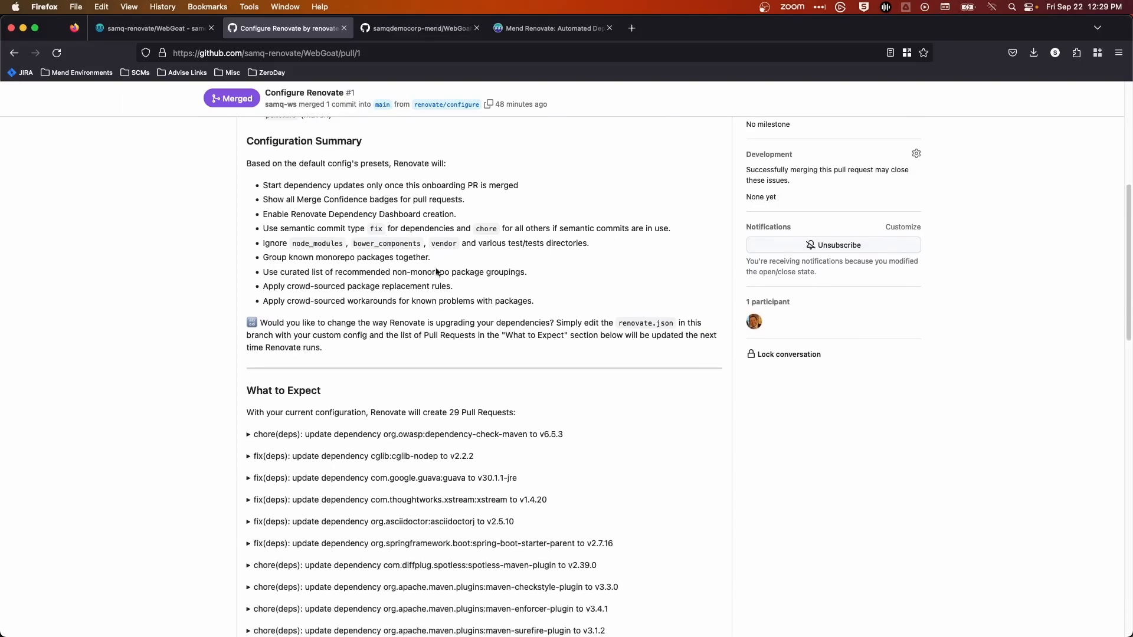
{"action": "mouse_move", "coordinate": [424, 283]}
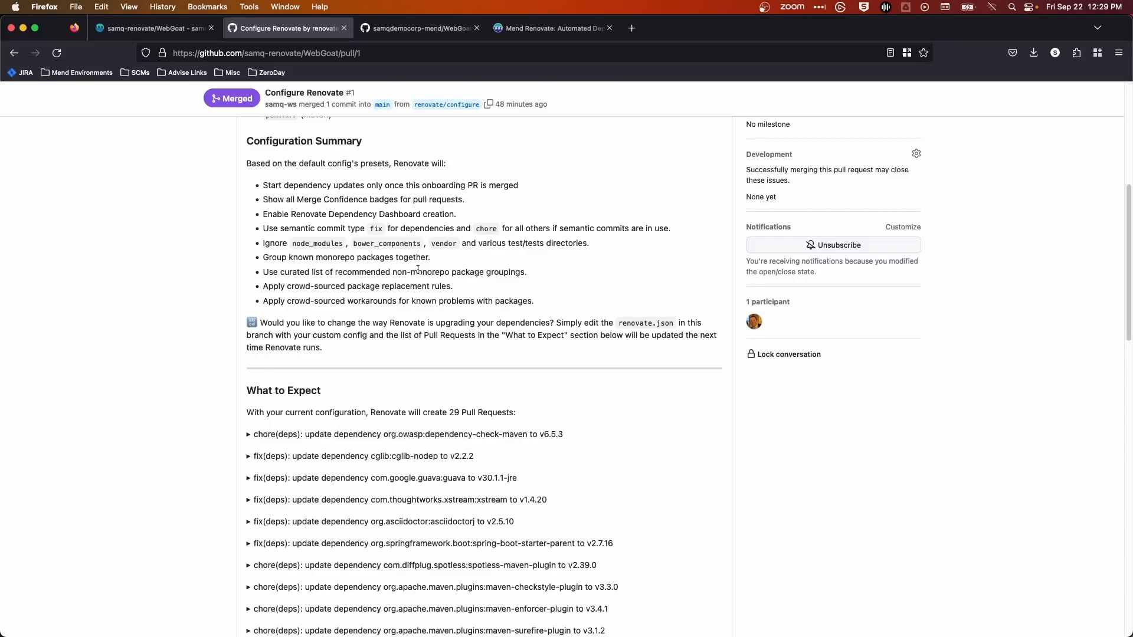
{"action": "mouse_move", "coordinate": [381, 333]}
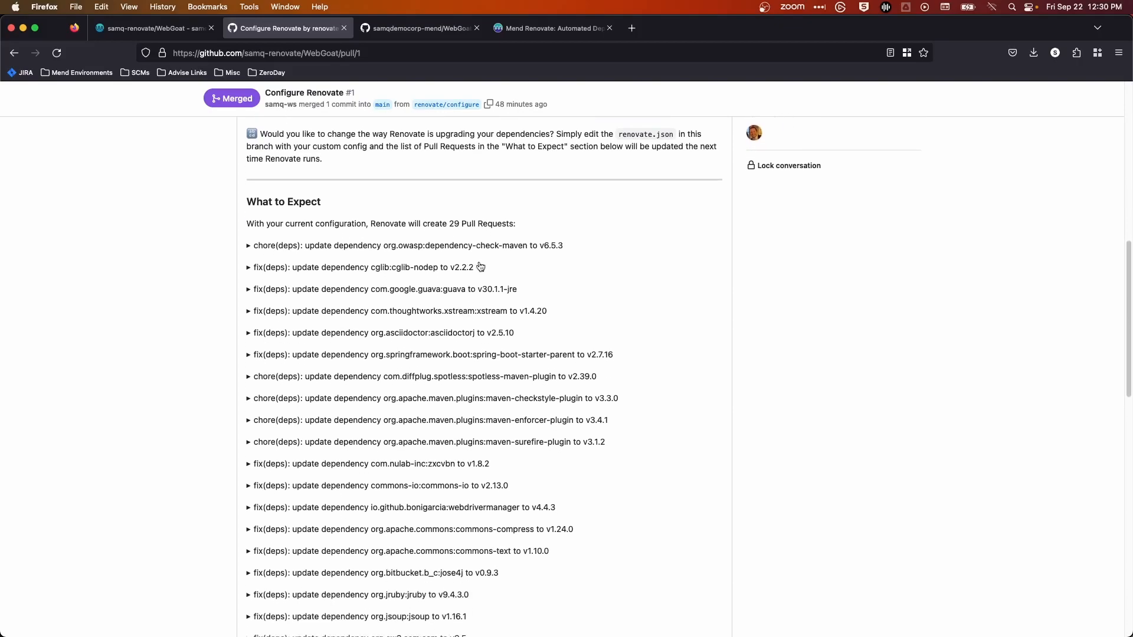
{"action": "scroll", "scroll_direction": "down", "scroll_amount": 3}
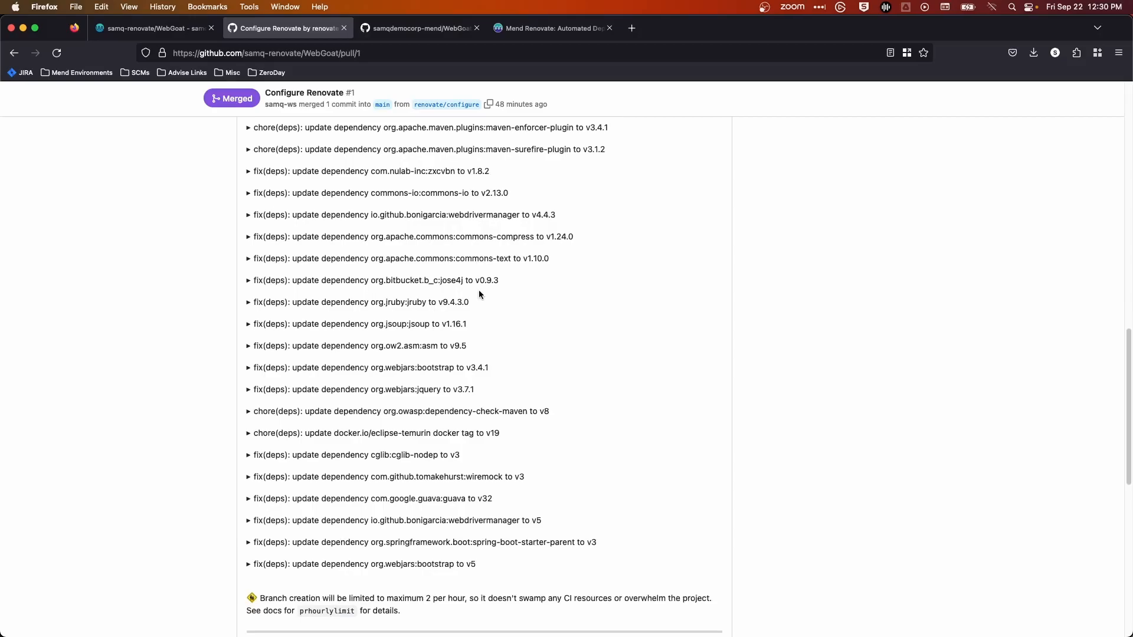
{"action": "scroll", "scroll_direction": "down", "scroll_amount": 3}
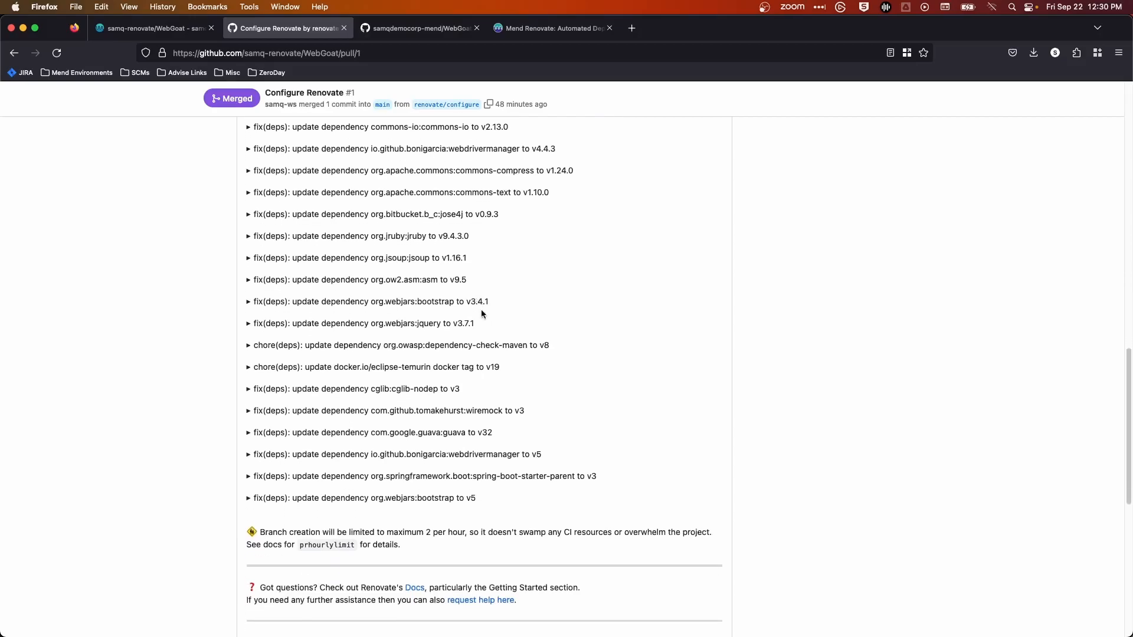
{"action": "mouse_move", "coordinate": [474, 422]}
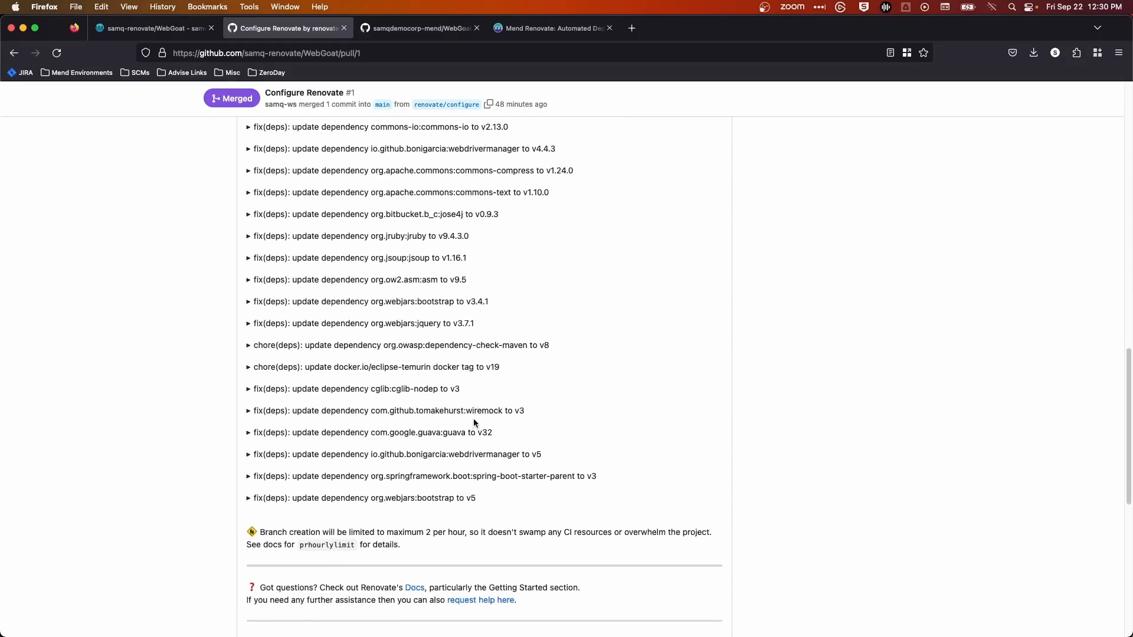
{"action": "scroll", "scroll_direction": "down", "scroll_amount": 3}
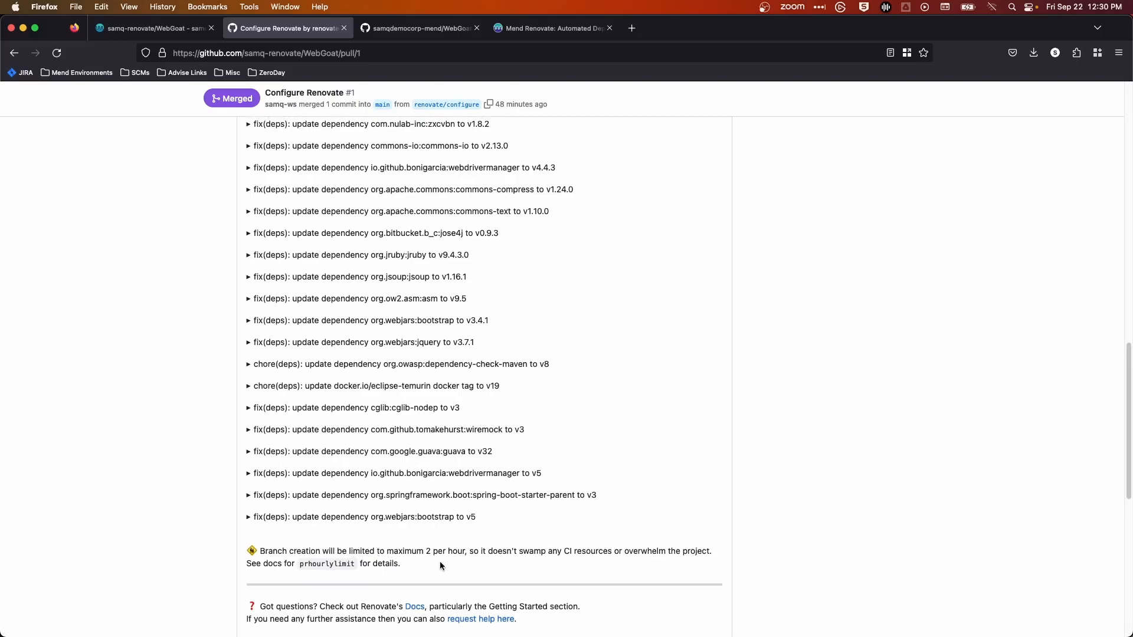
{"action": "mouse_move", "coordinate": [441, 559]}
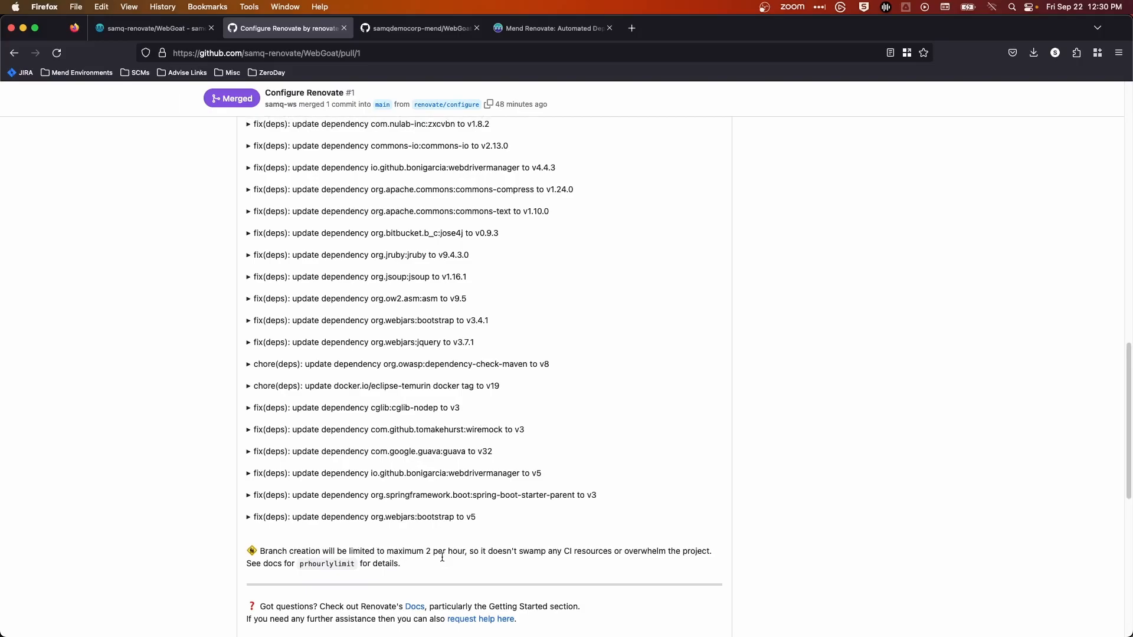
{"action": "scroll", "scroll_direction": "down", "scroll_amount": 3}
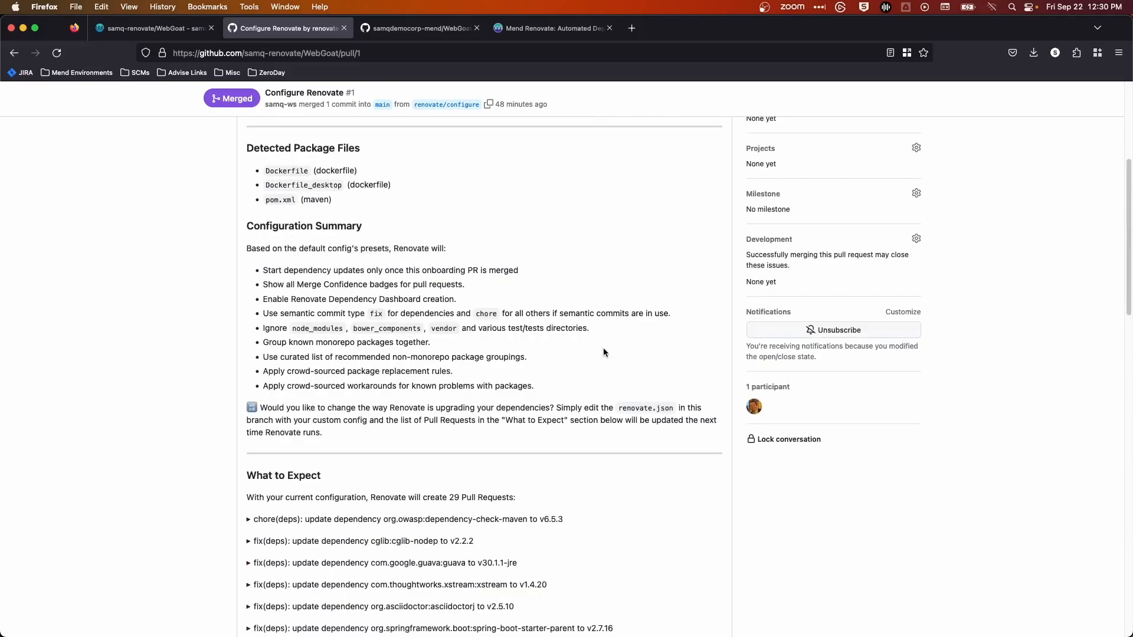
{"action": "scroll", "scroll_direction": "down", "scroll_amount": 3}
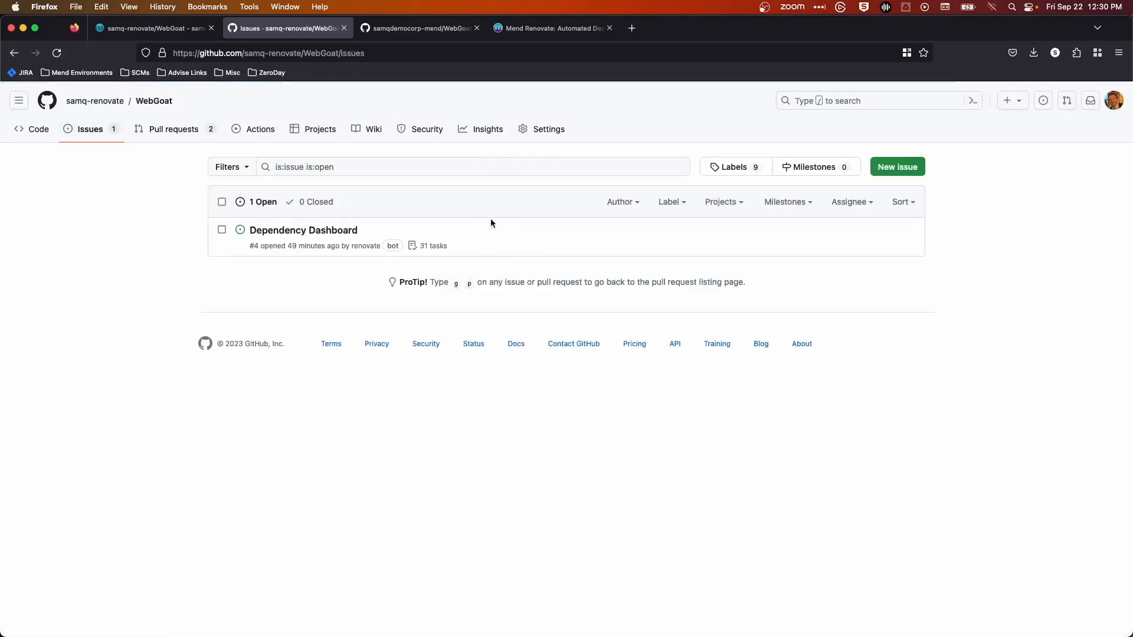
- Review the Dependency Dashboard issue's sections and expand the maven detected dependencies
{"action": "left_click", "coordinate": [303, 230]}
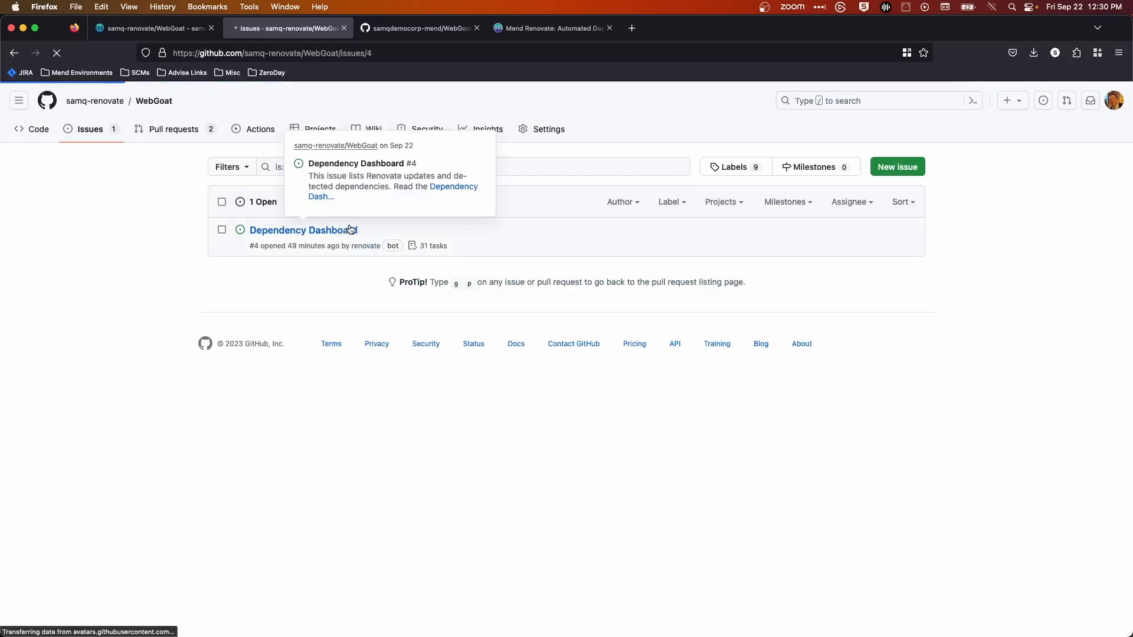
{"action": "left_click", "coordinate": [295, 230]}
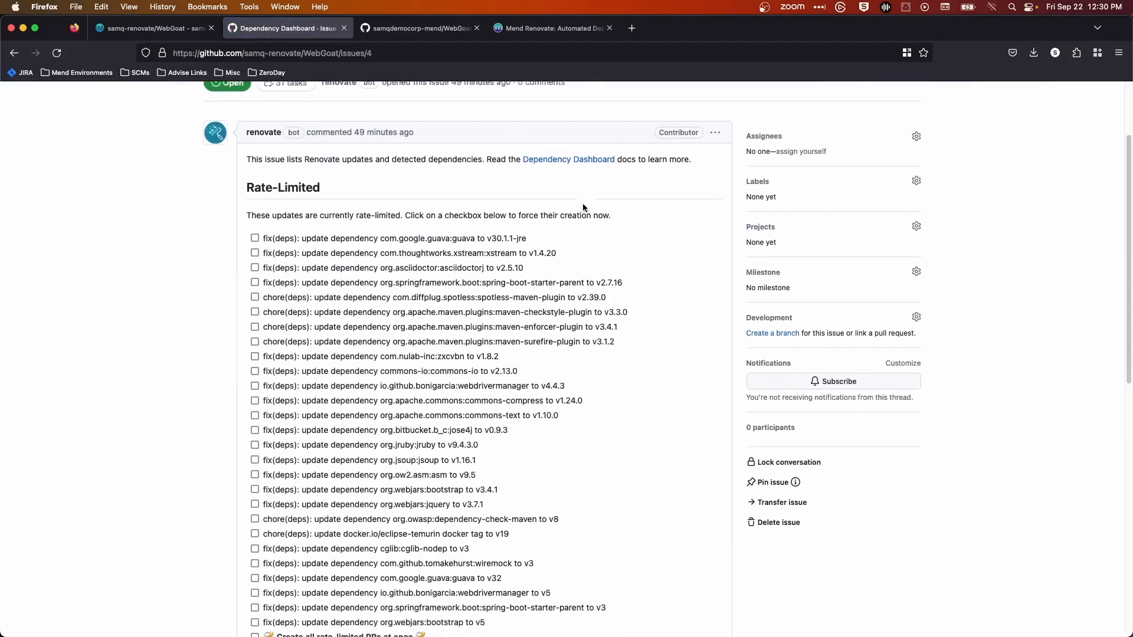
{"action": "scroll", "scroll_direction": "down", "scroll_amount": 3}
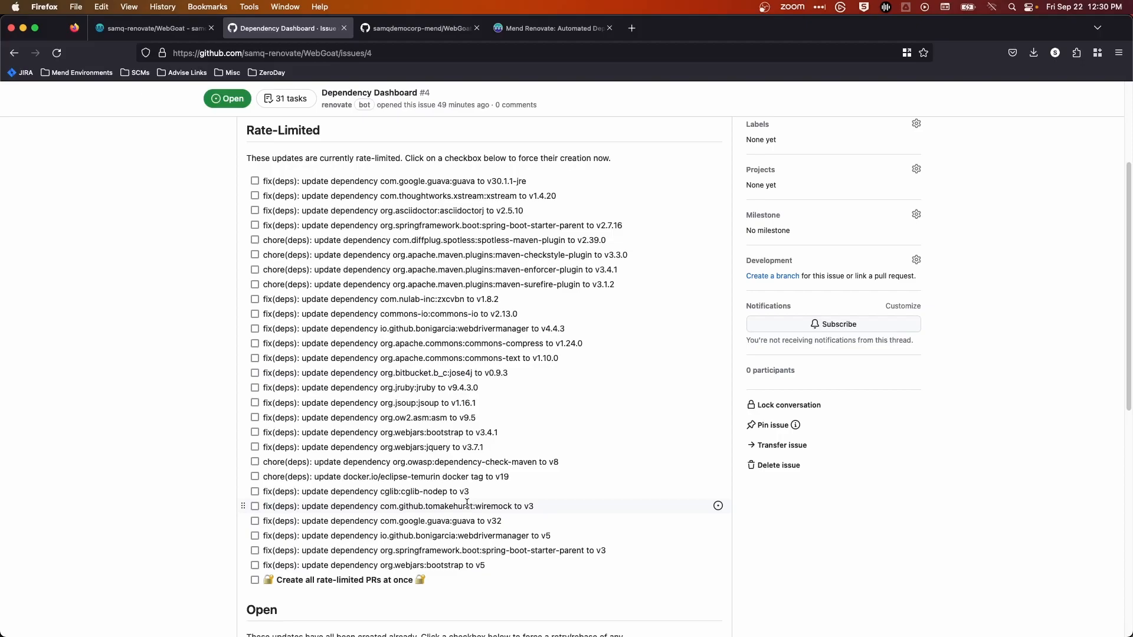
{"action": "scroll", "scroll_direction": "down", "scroll_amount": 3}
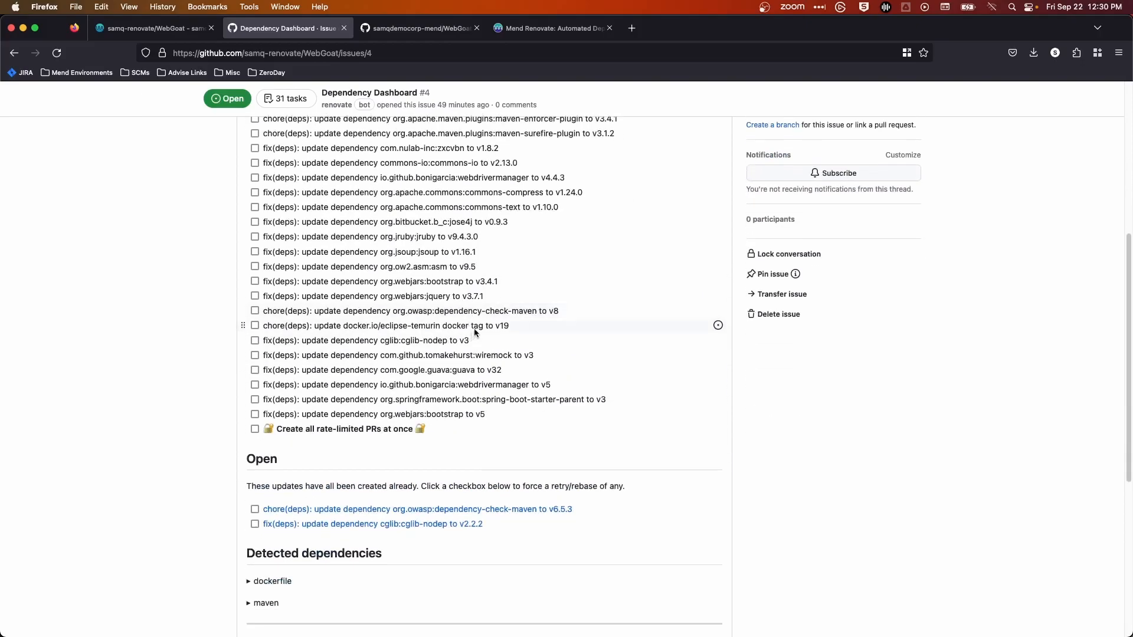
{"action": "mouse_move", "coordinate": [402, 513]}
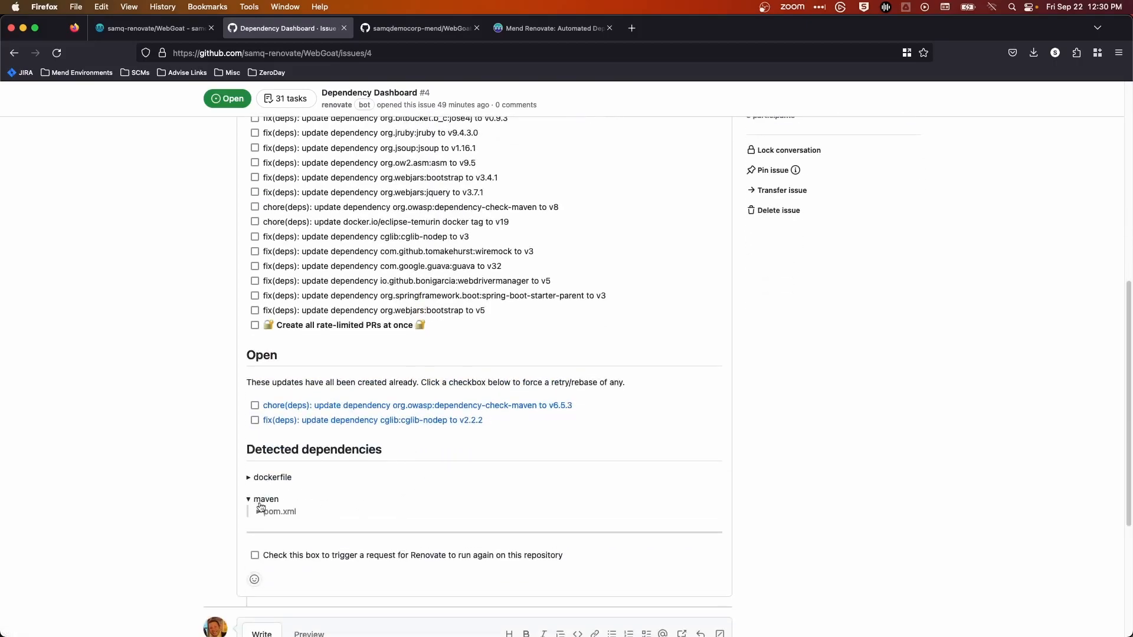
{"action": "left_click", "coordinate": [281, 511]}
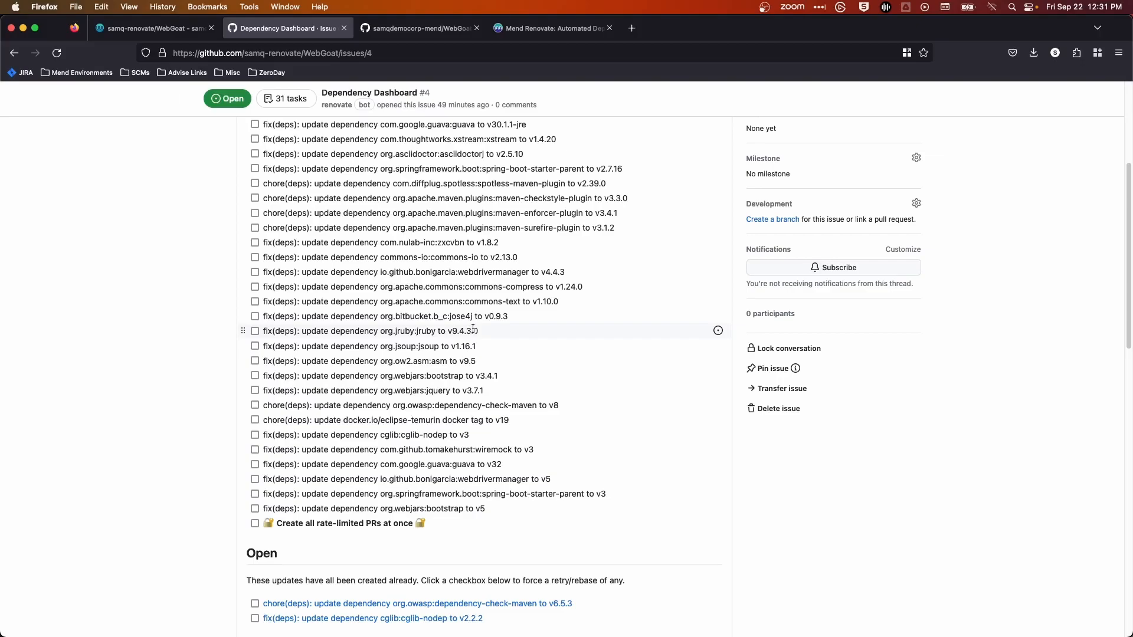
{"action": "mouse_move", "coordinate": [516, 334]}
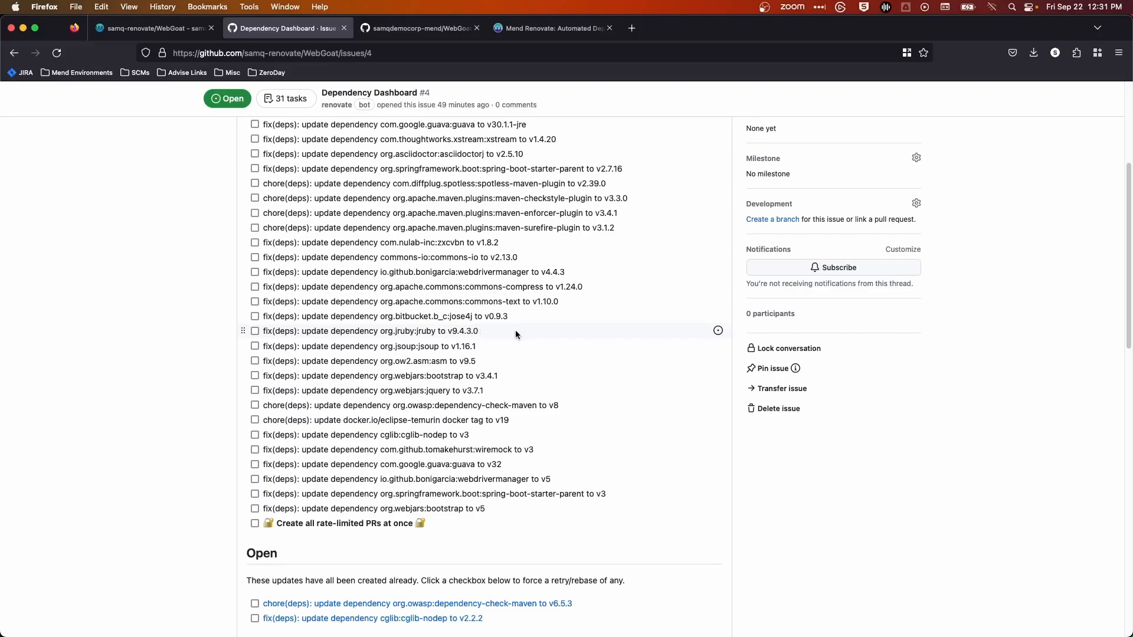
- Search the Dependency Dashboard page for jruby and step through its matches
{"action": "type", "text": "prestep"}
{"action": "type", "text": "jruby"}
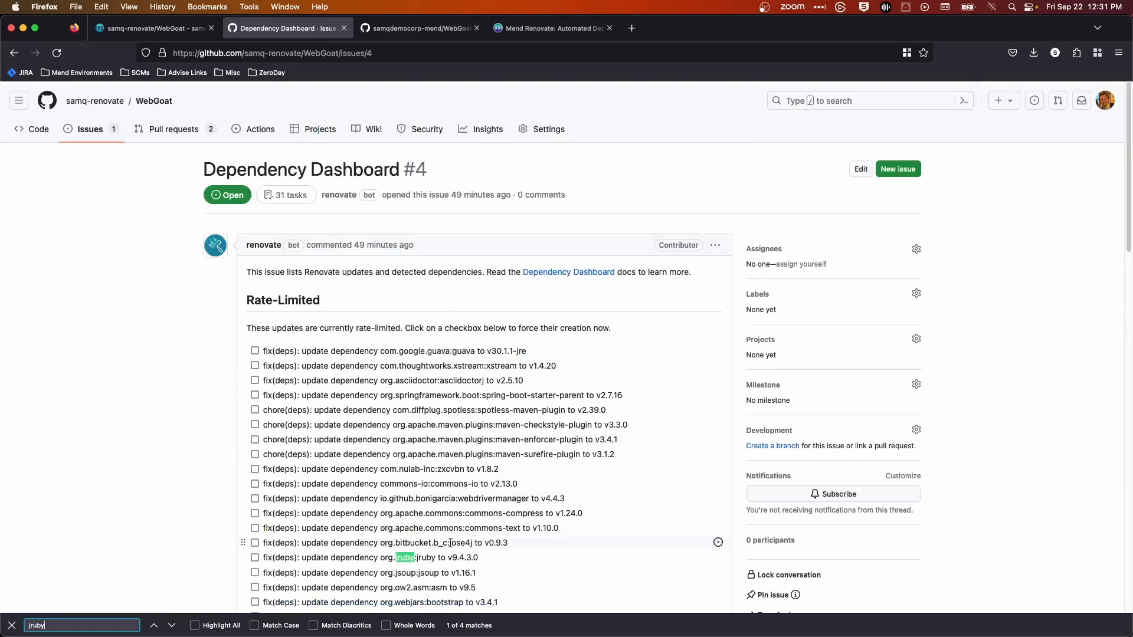
{"action": "left_click", "coordinate": [171, 626]}
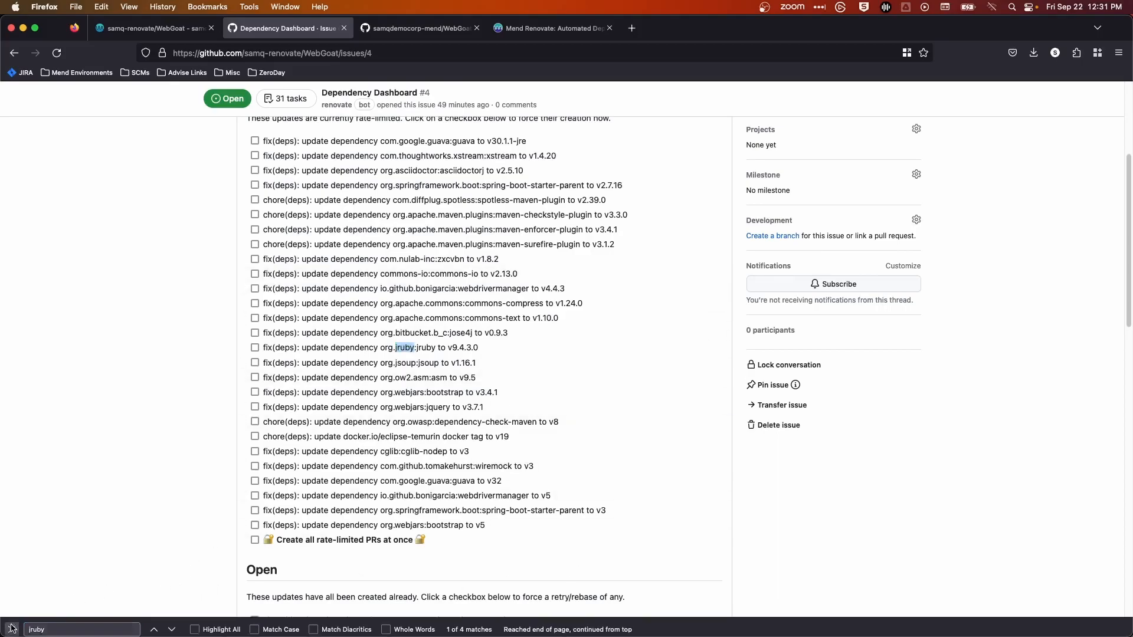
{"action": "scroll", "scroll_direction": "down", "scroll_amount": 3}
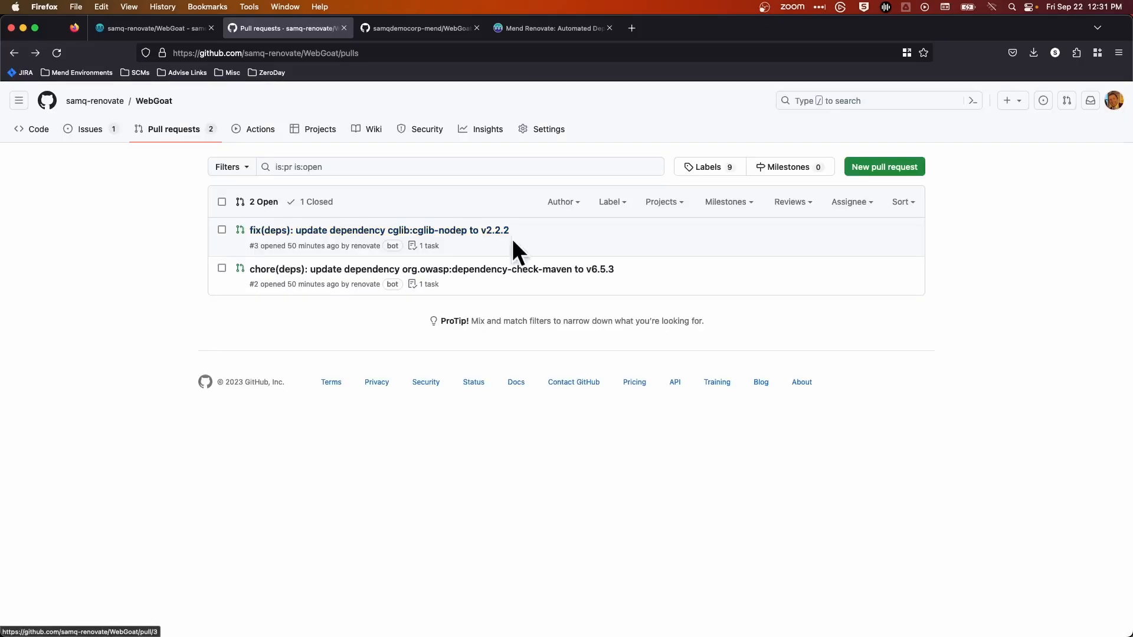
{"action": "mouse_move", "coordinate": [432, 269]}
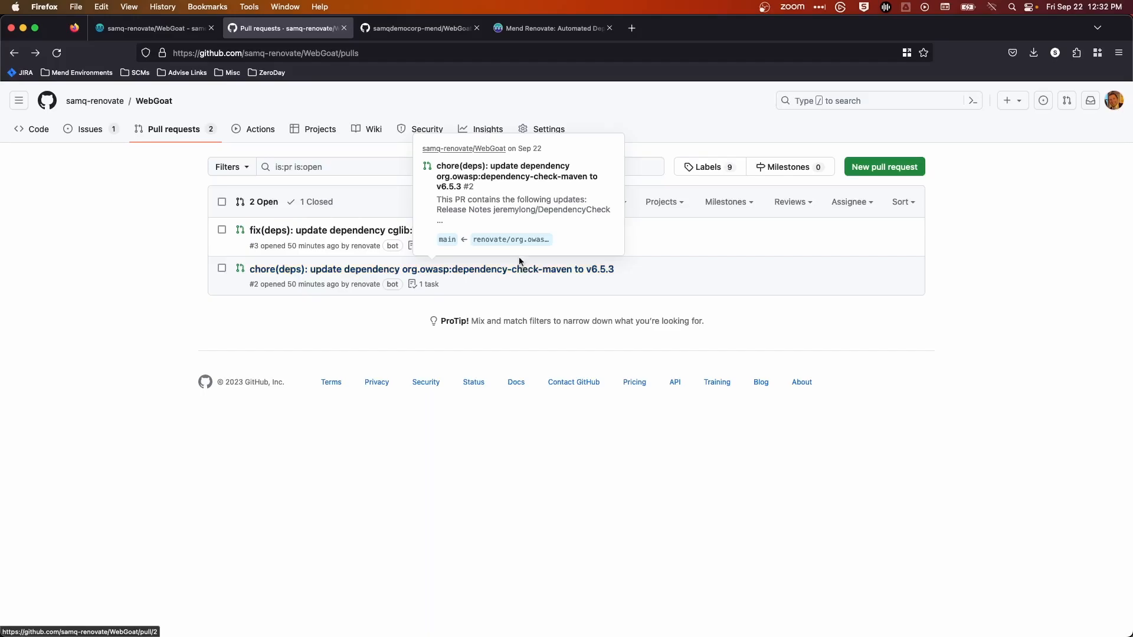
{"action": "left_click", "coordinate": [432, 270]}
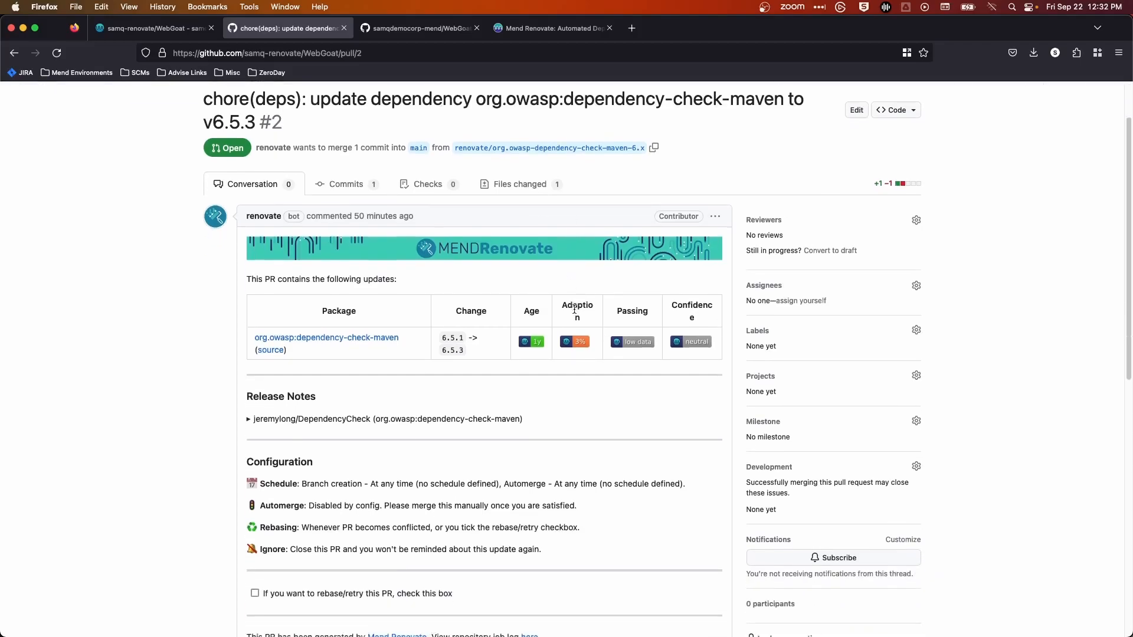
{"action": "scroll", "scroll_direction": "down", "scroll_amount": 3}
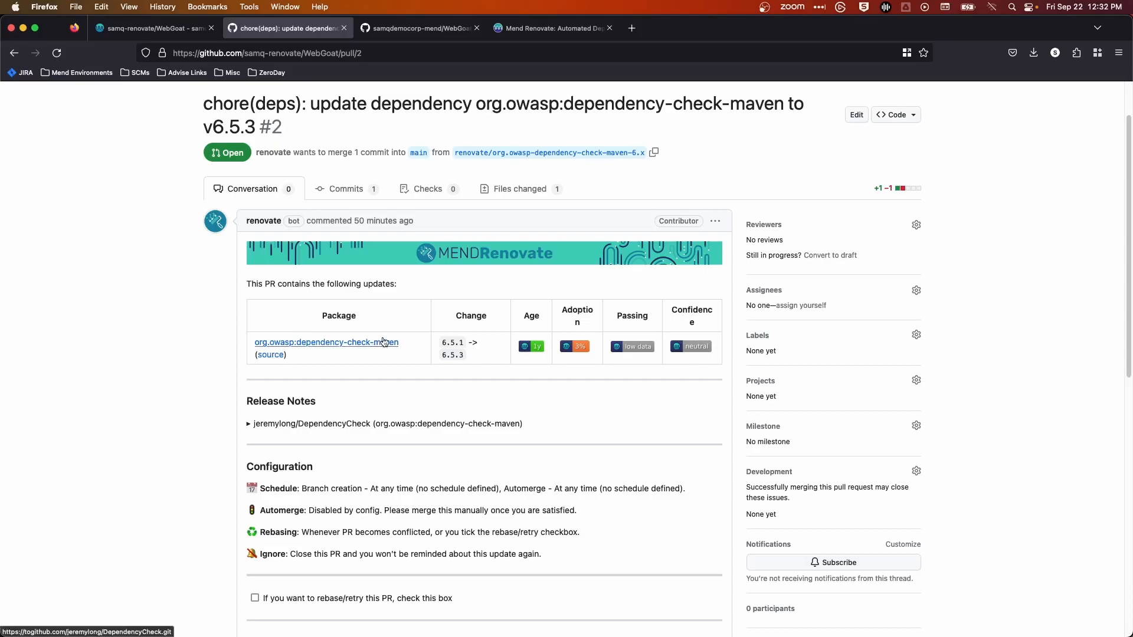
{"action": "mouse_move", "coordinate": [463, 366]}
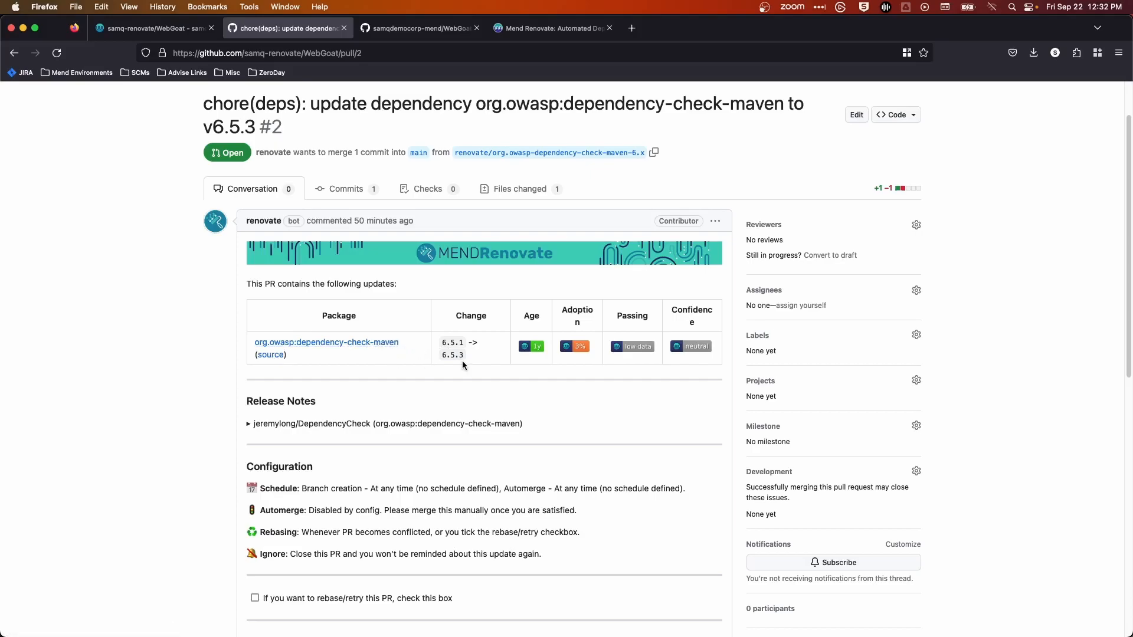
{"action": "mouse_move", "coordinate": [421, 248]}
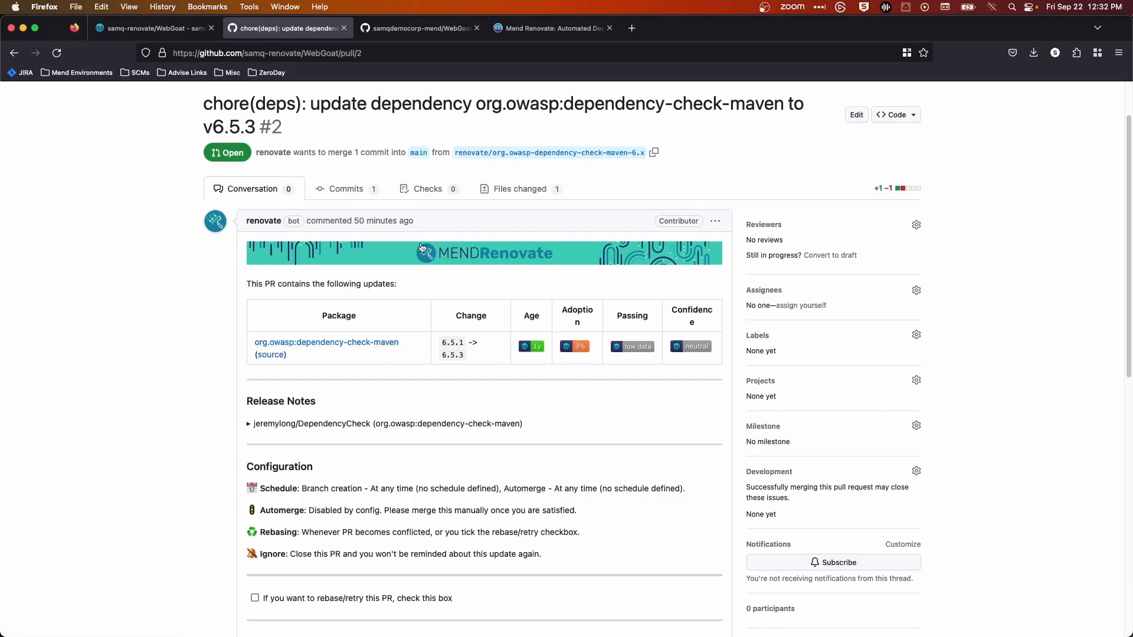
{"action": "double_click", "coordinate": [250, 104]}
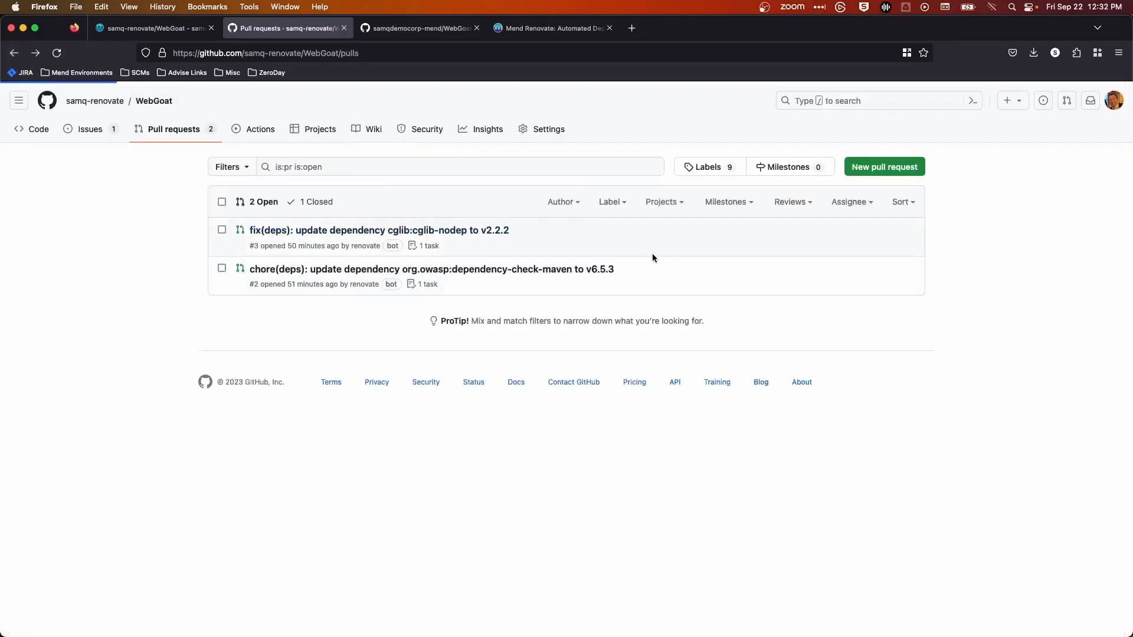
- Review the cglib-nodep update pull request #3 and its details
{"action": "left_click", "coordinate": [379, 230]}
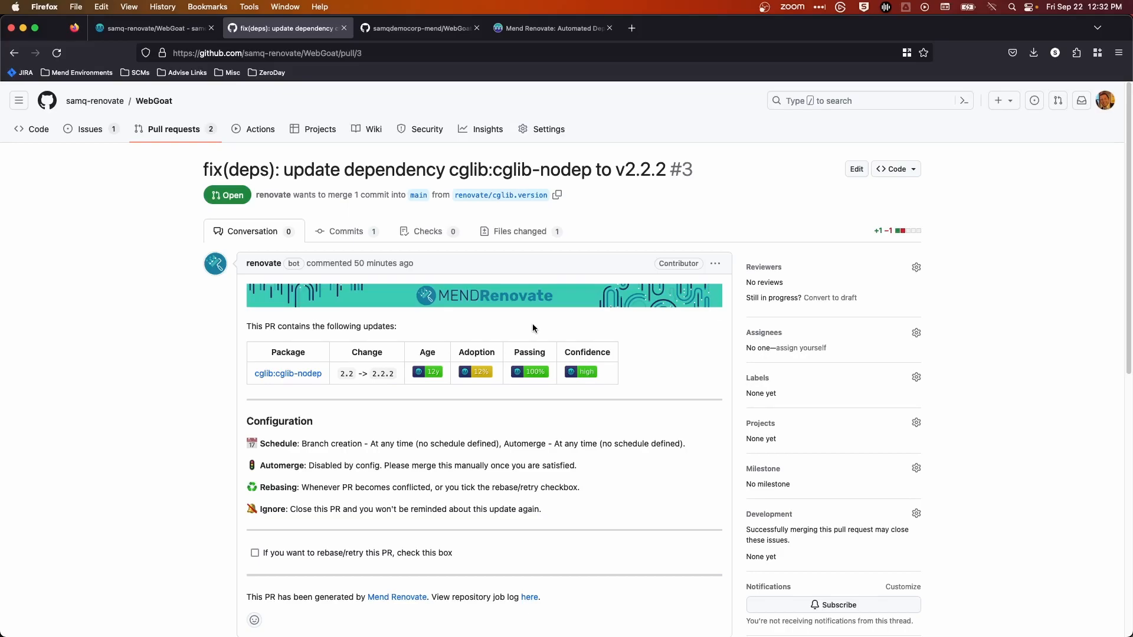
{"action": "scroll", "scroll_direction": "down", "scroll_amount": 3}
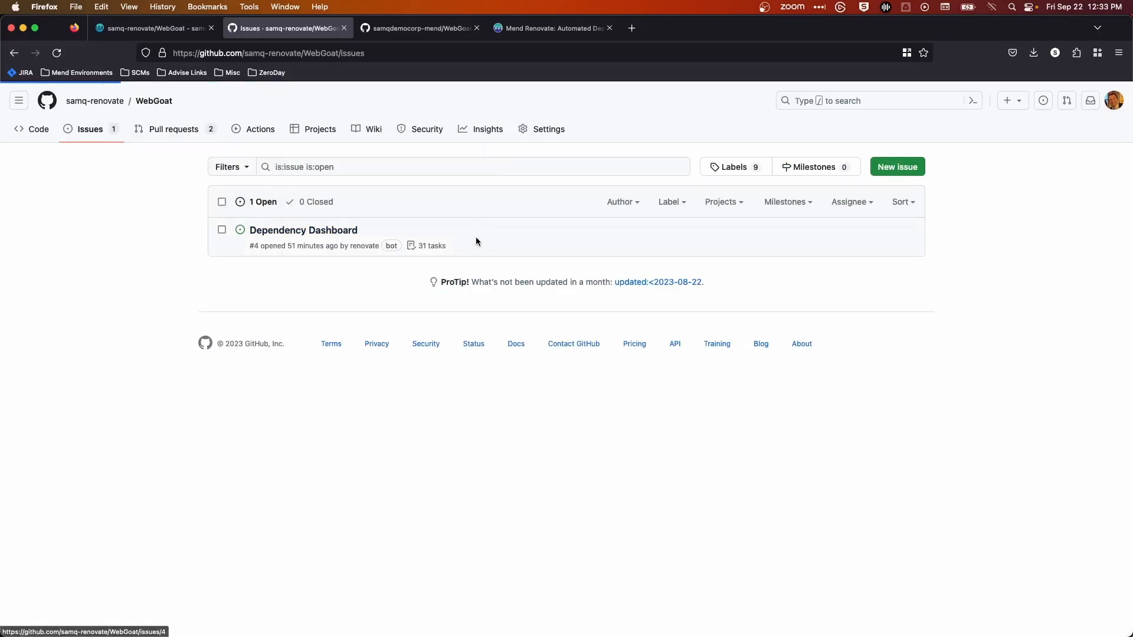
{"action": "left_click", "coordinate": [303, 230]}
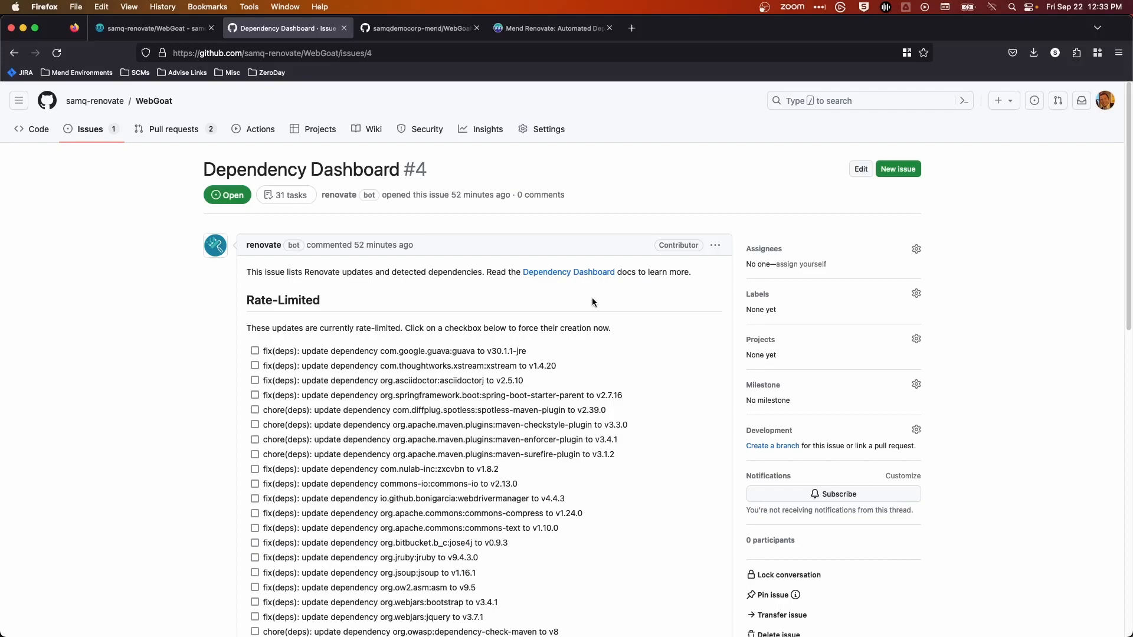
{"action": "mouse_move", "coordinate": [645, 259]}
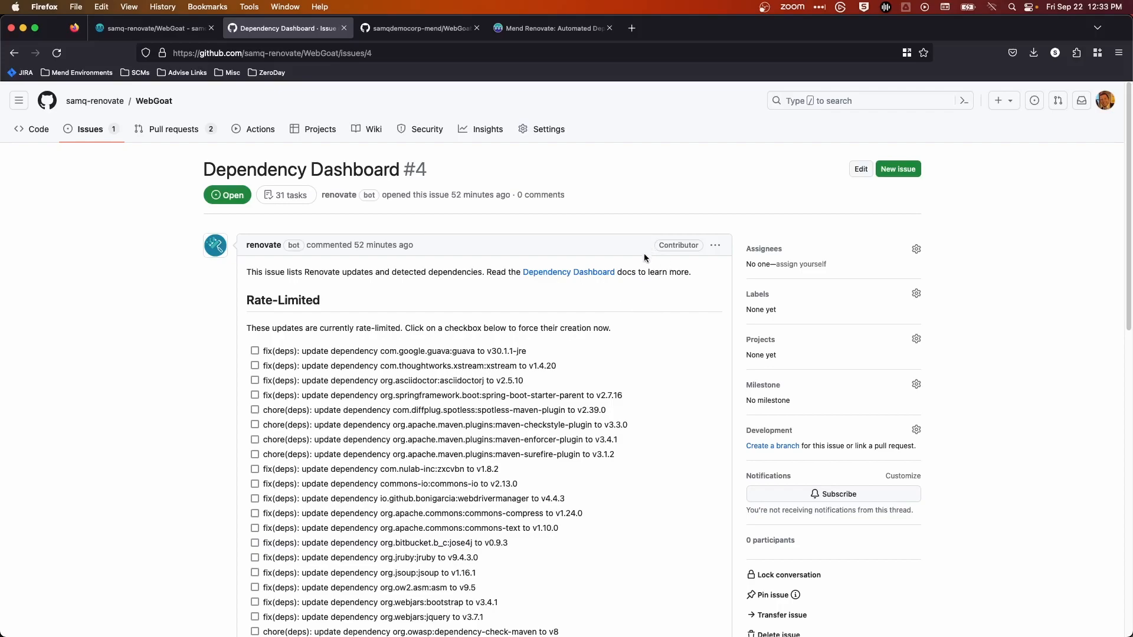
{"action": "scroll", "scroll_direction": "down", "scroll_amount": 3}
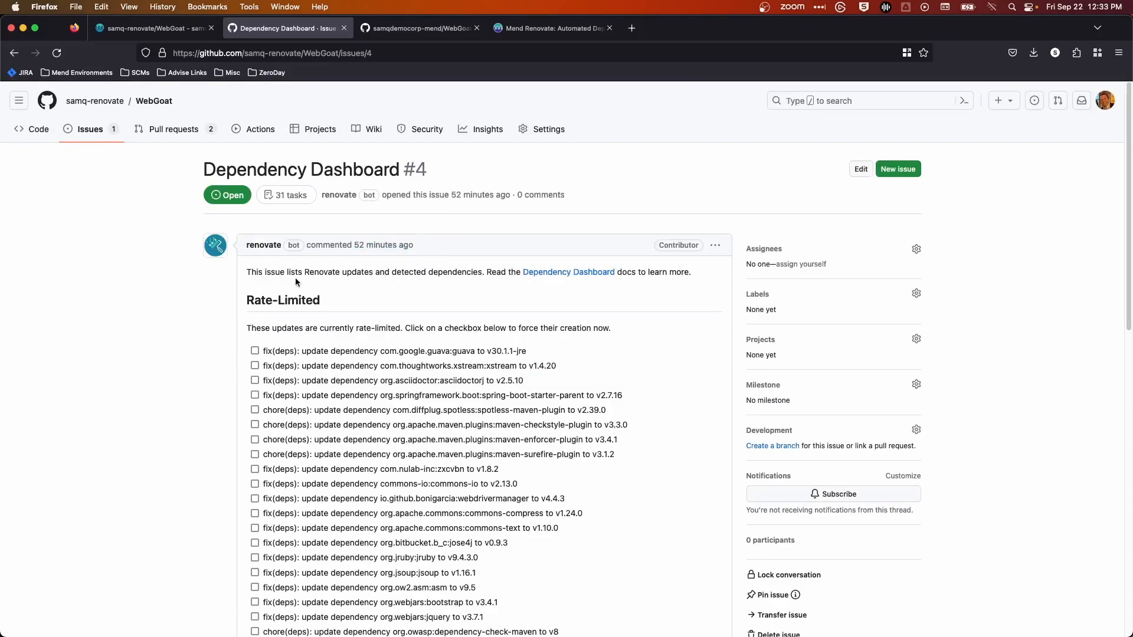
{"action": "mouse_move", "coordinate": [173, 128]}
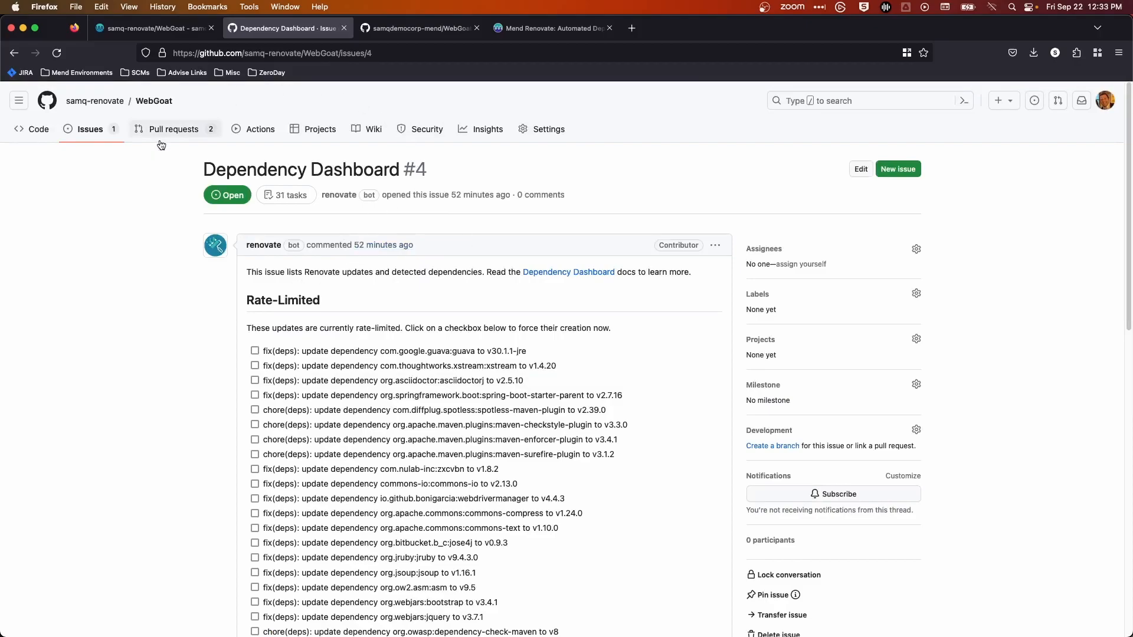
{"action": "mouse_move", "coordinate": [419, 29]}
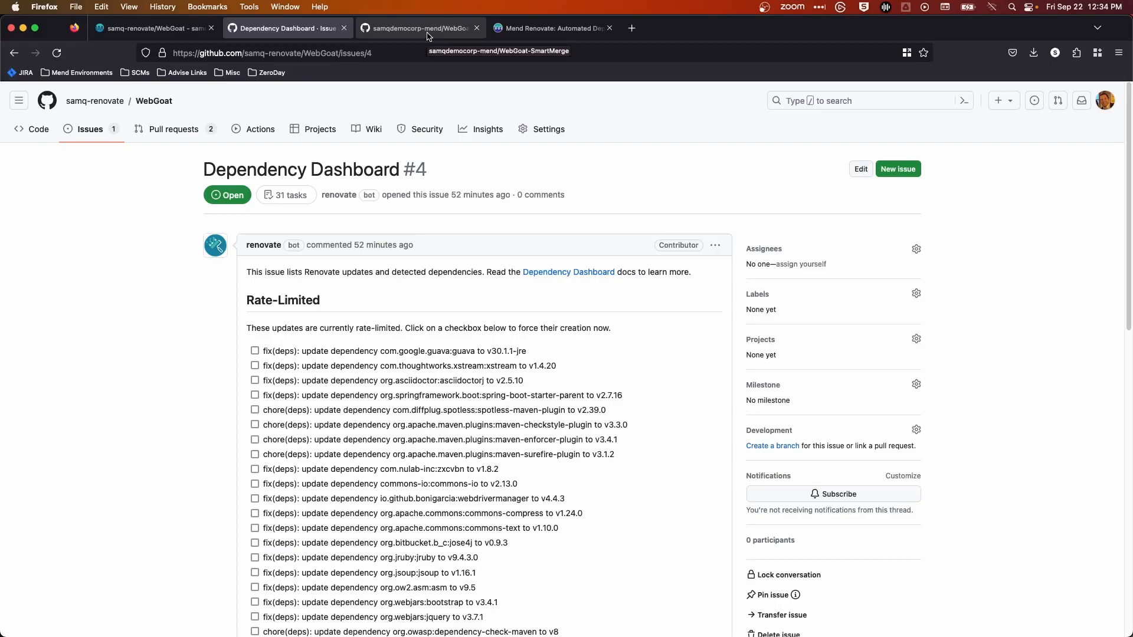
{"action": "mouse_move", "coordinate": [448, 44]}
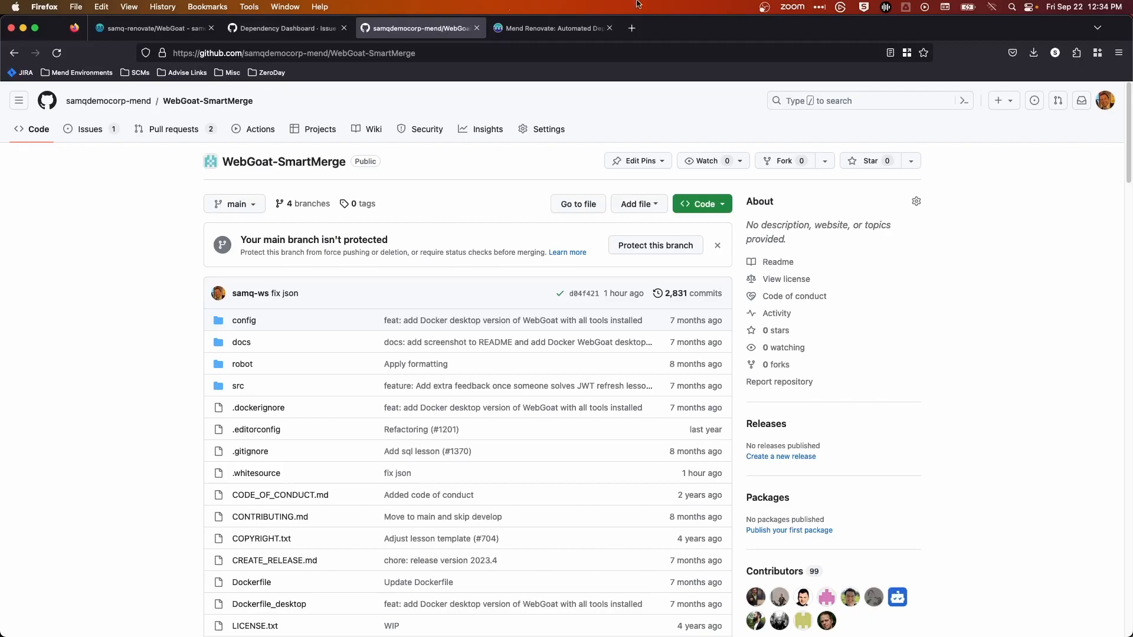
{"action": "mouse_move", "coordinate": [240, 172]}
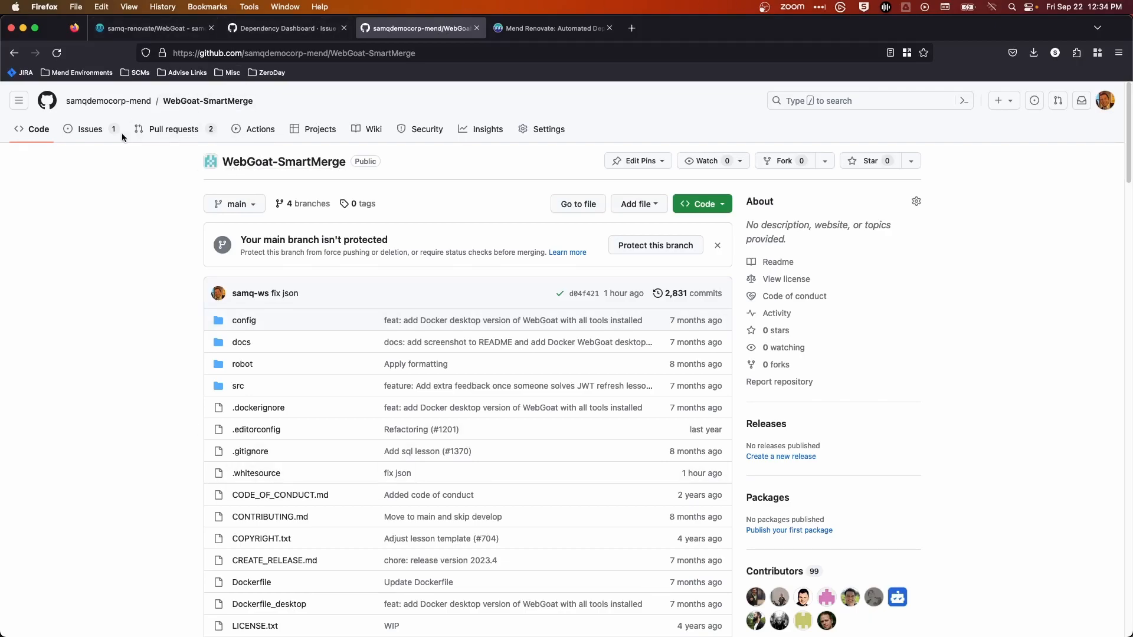
- Review SmartMerge's Dependency Dashboard issue #5 through its pending, rate-limited and open updates
{"action": "left_click", "coordinate": [90, 128]}
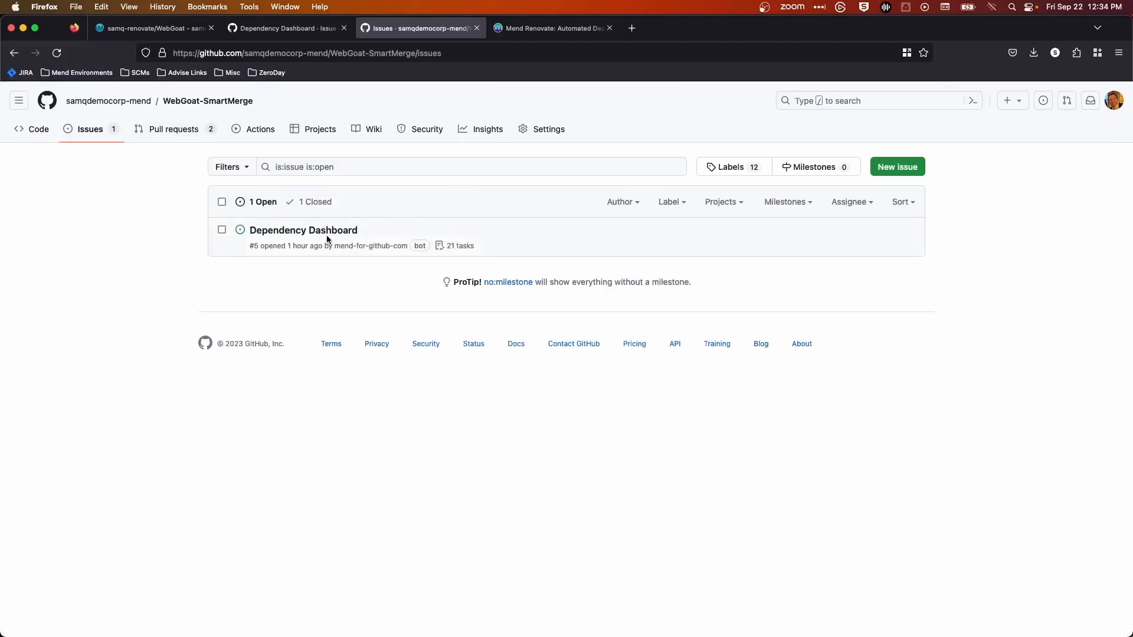
{"action": "left_click", "coordinate": [303, 230]}
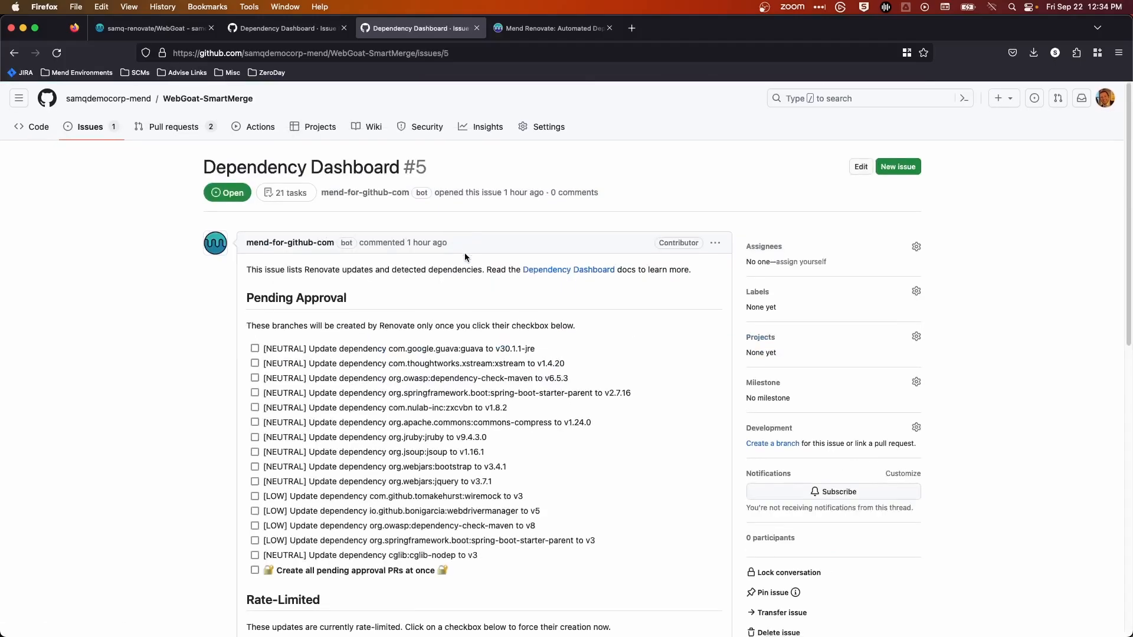
{"action": "scroll", "scroll_direction": "down", "scroll_amount": 3}
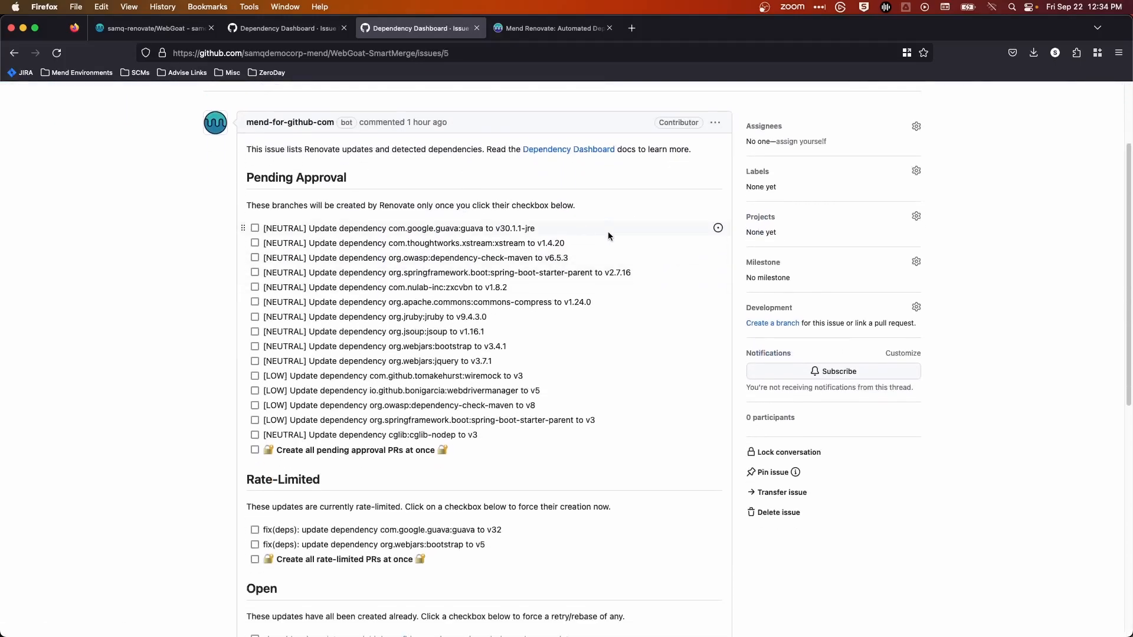
{"action": "mouse_move", "coordinate": [316, 228]}
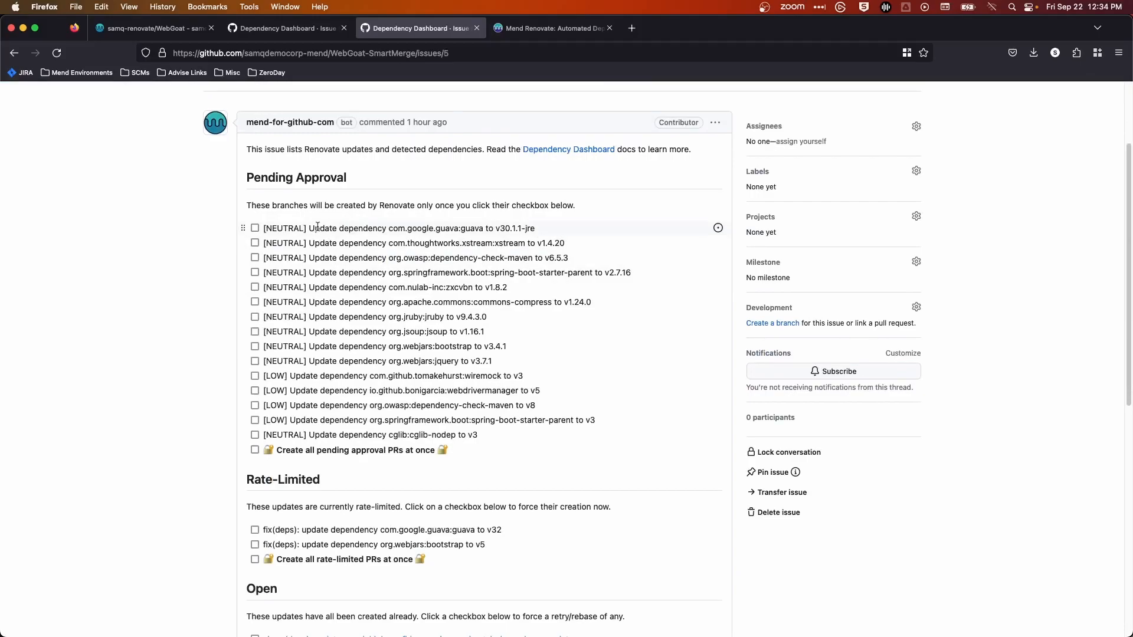
{"action": "mouse_move", "coordinate": [295, 243]}
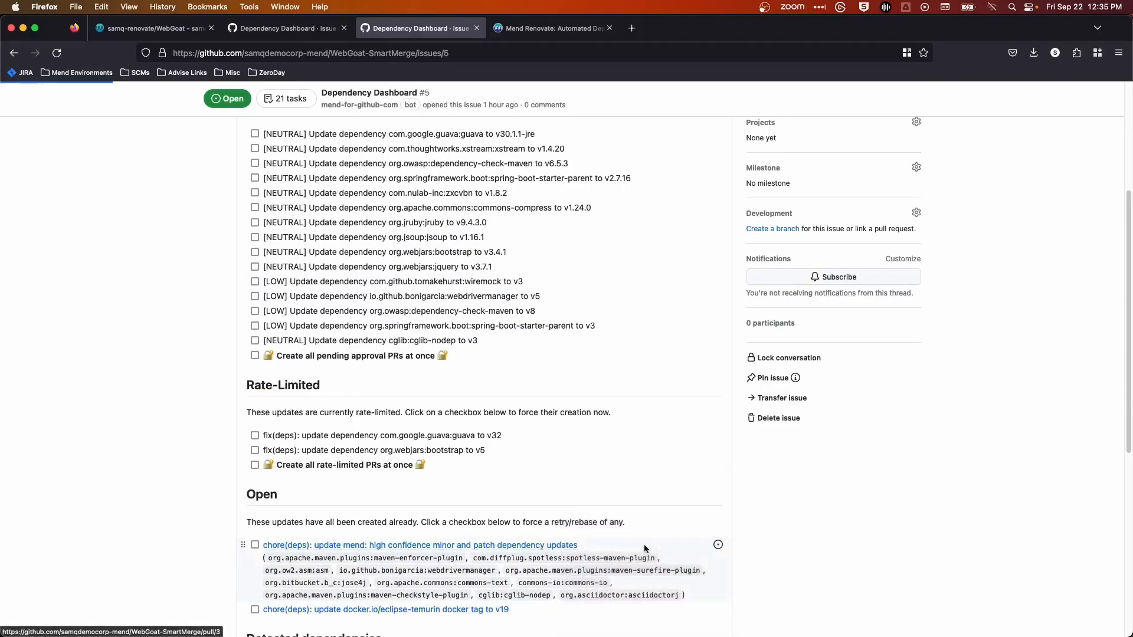
- Review the grouped high confidence minor and patch updates PR #3 and its package table
{"action": "left_click", "coordinate": [419, 545]}
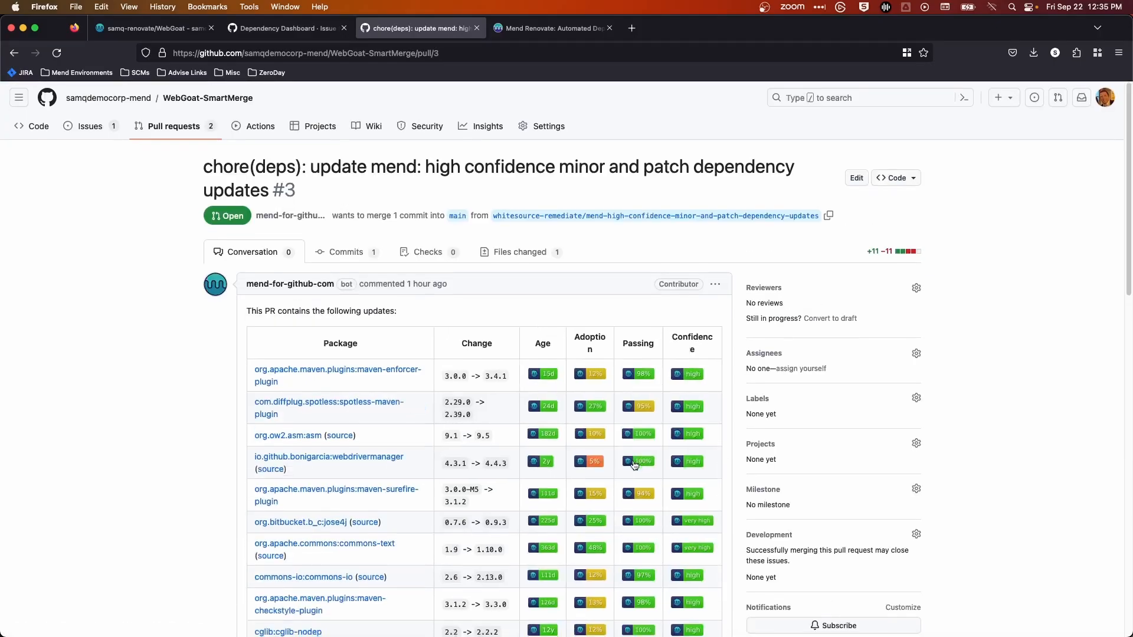
{"action": "scroll", "scroll_direction": "down", "scroll_amount": 3}
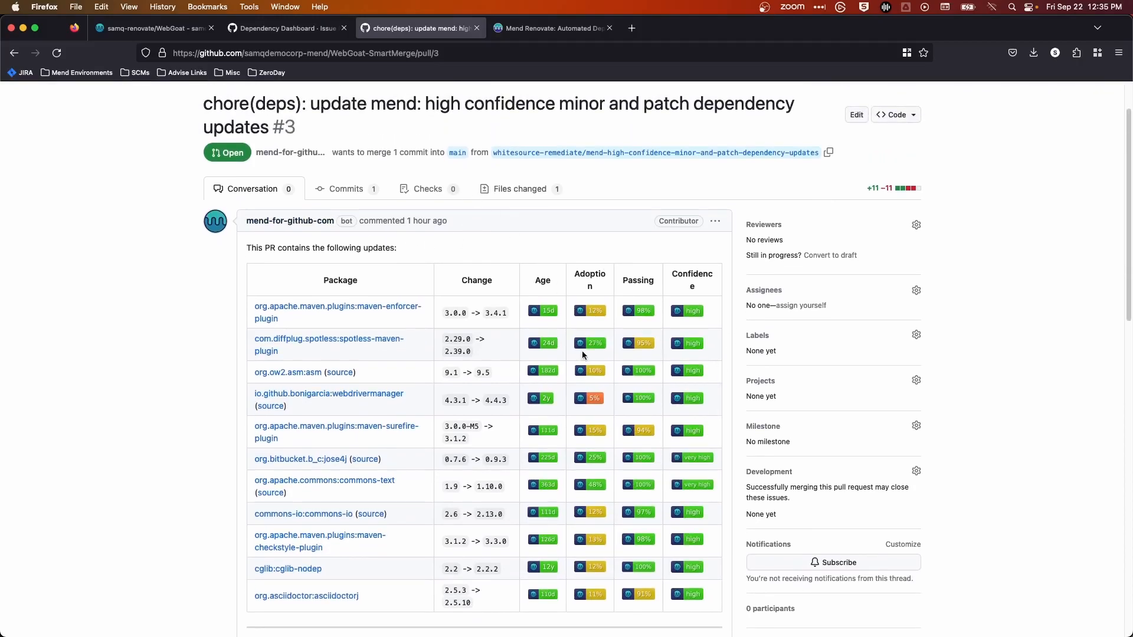
{"action": "mouse_move", "coordinate": [684, 311]}
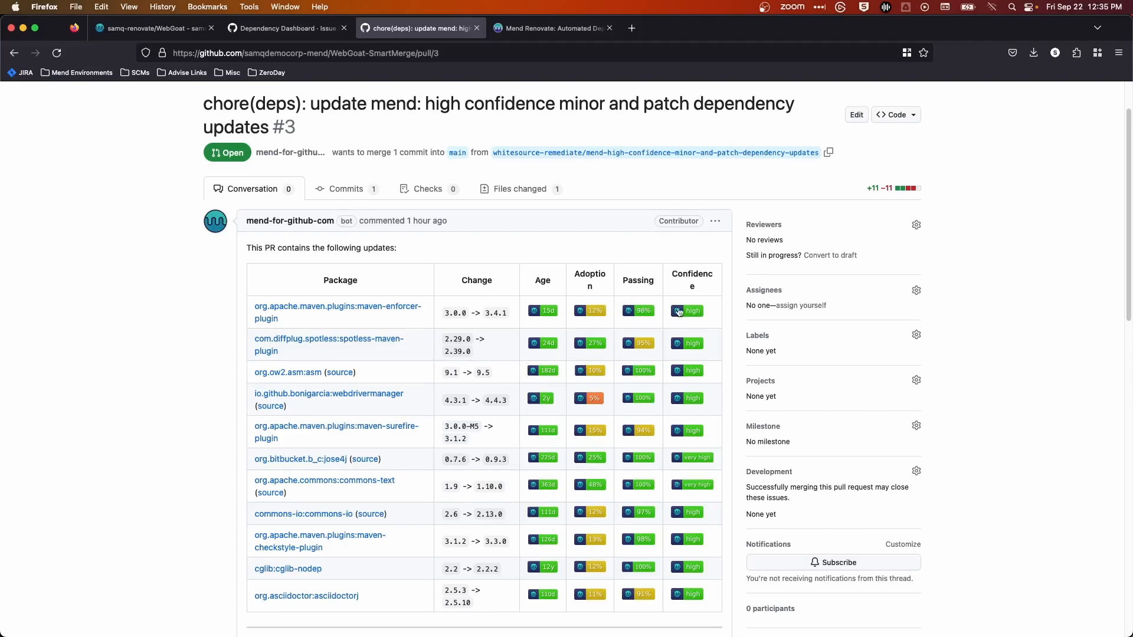
{"action": "mouse_move", "coordinate": [687, 594]}
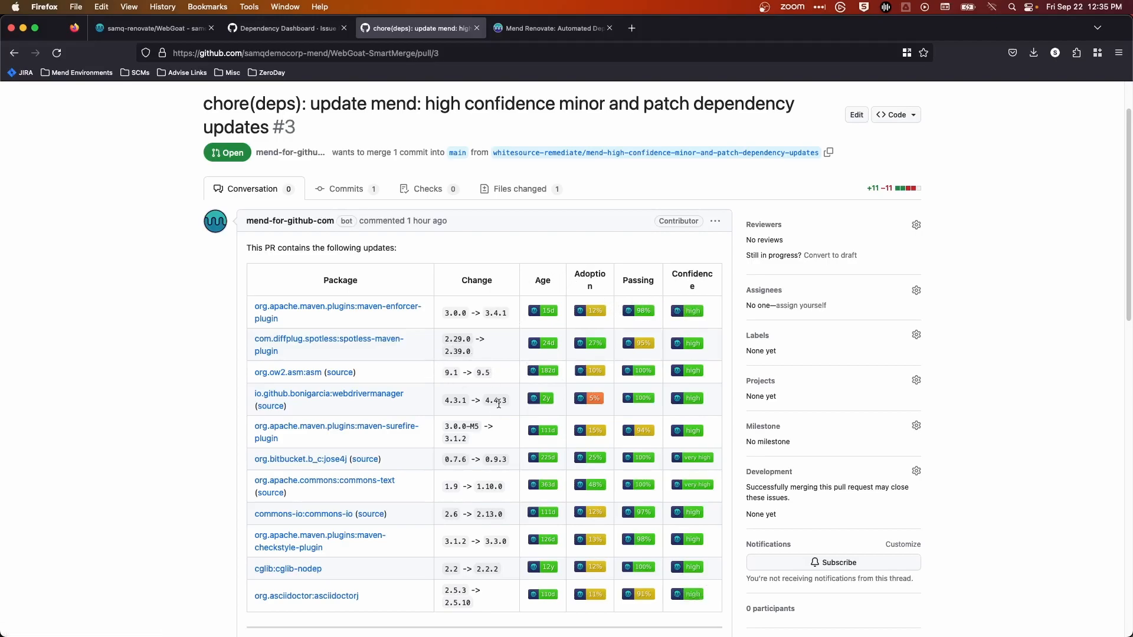
{"action": "scroll", "scroll_direction": "down", "scroll_amount": 3}
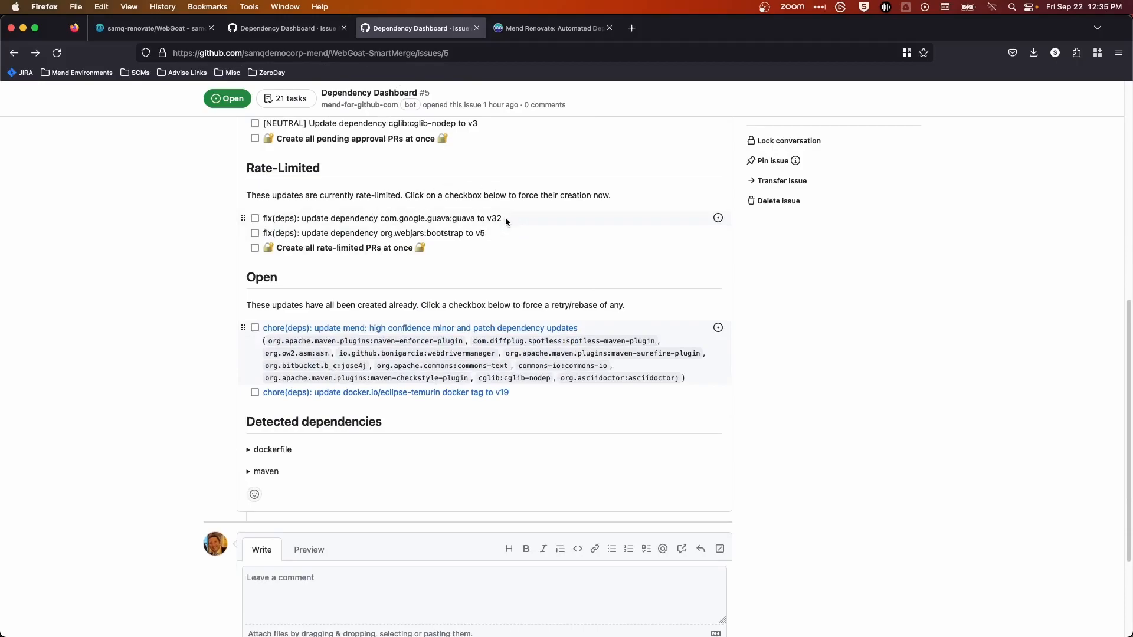
- Tick guava v32 and bootstrap v5 rate-limited updates, then return to grouped PR #3
{"action": "left_click", "coordinate": [255, 219]}
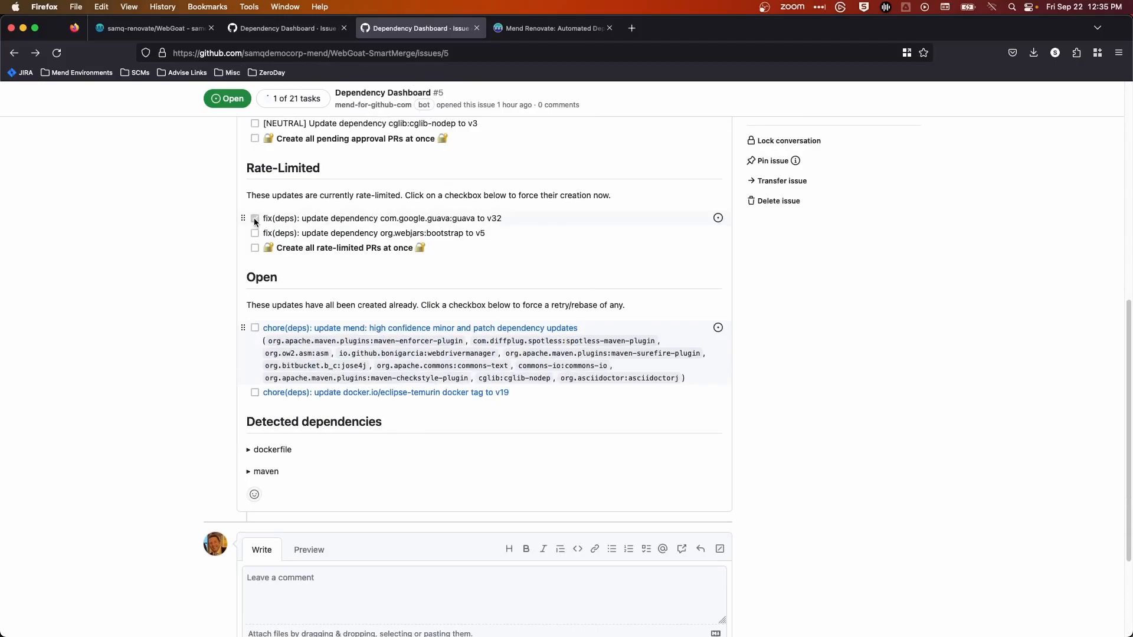
{"action": "left_click", "coordinate": [255, 218]}
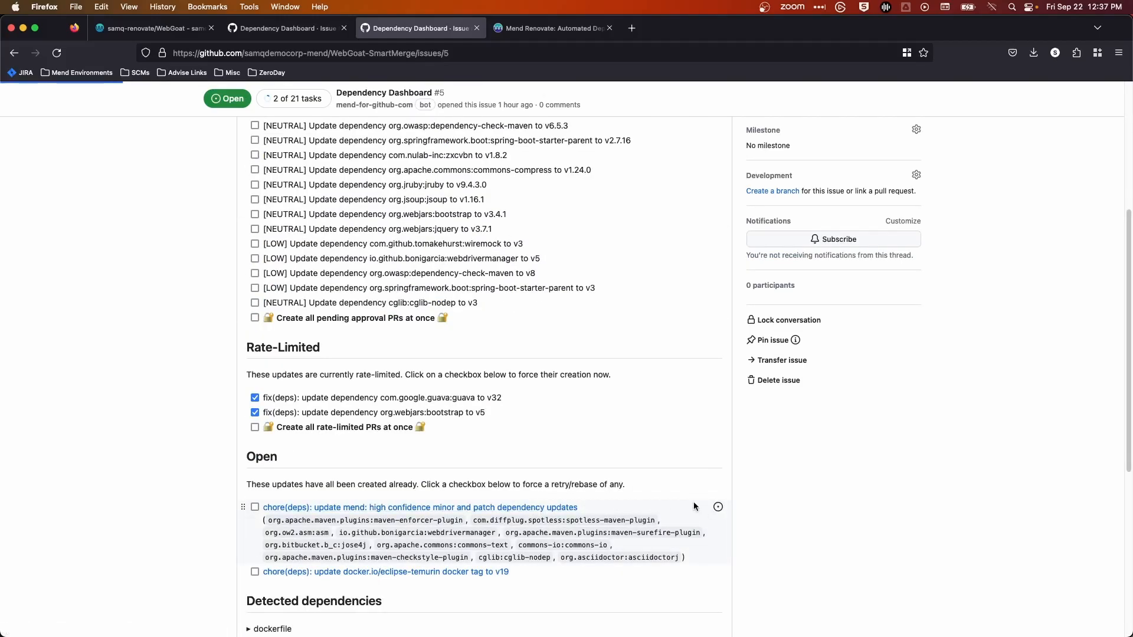
{"action": "left_click", "coordinate": [420, 508]}
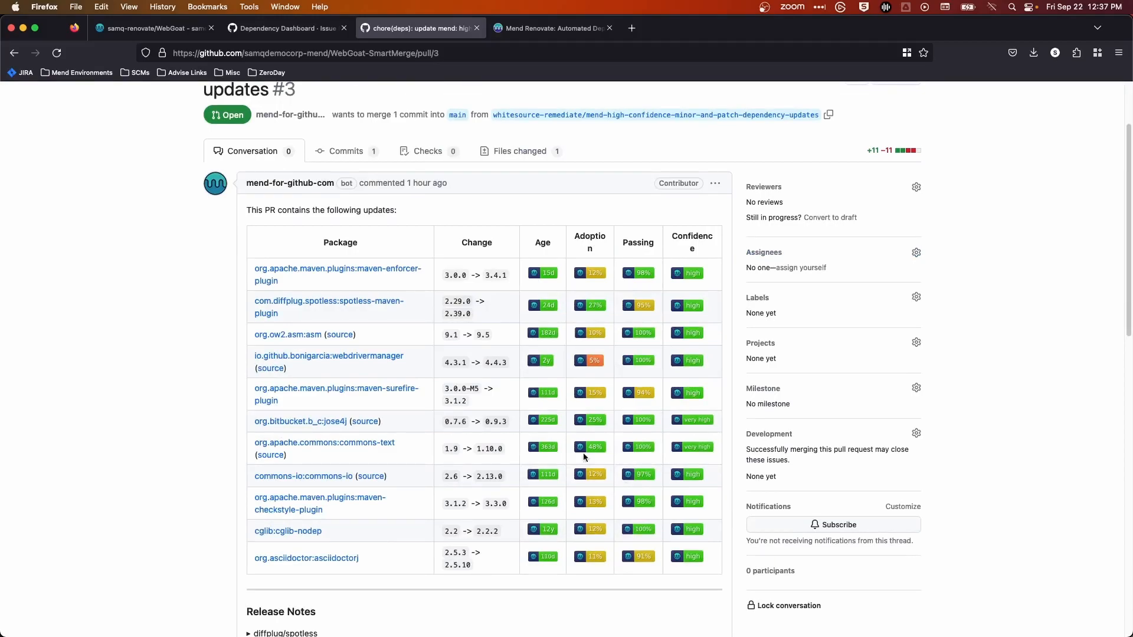
{"action": "scroll", "scroll_direction": "down", "scroll_amount": 3}
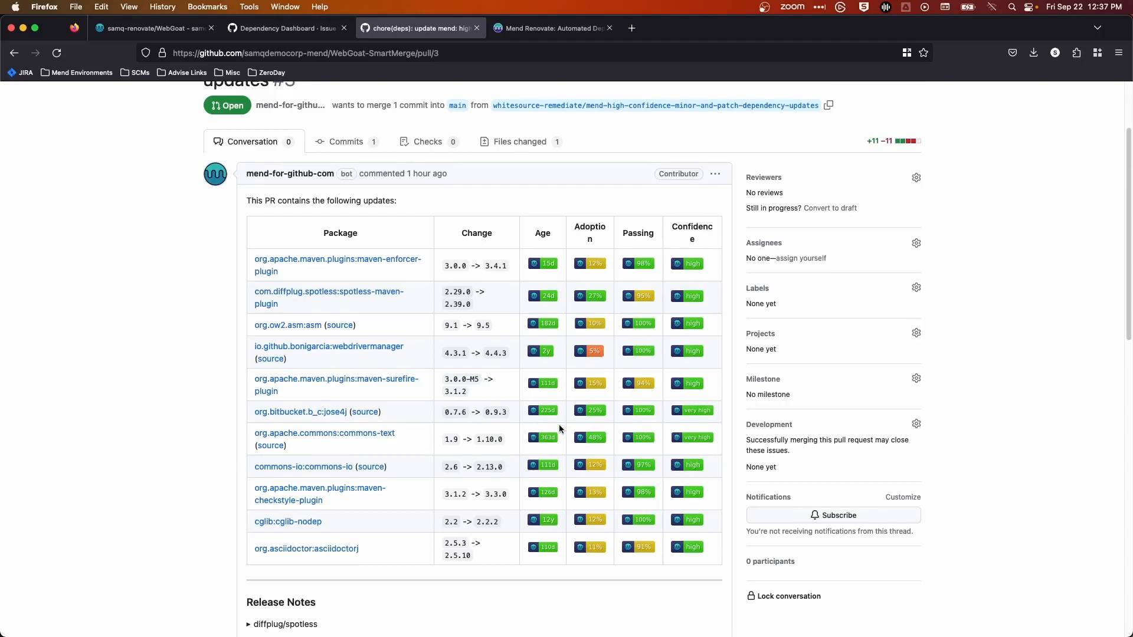
{"action": "mouse_move", "coordinate": [482, 268]}
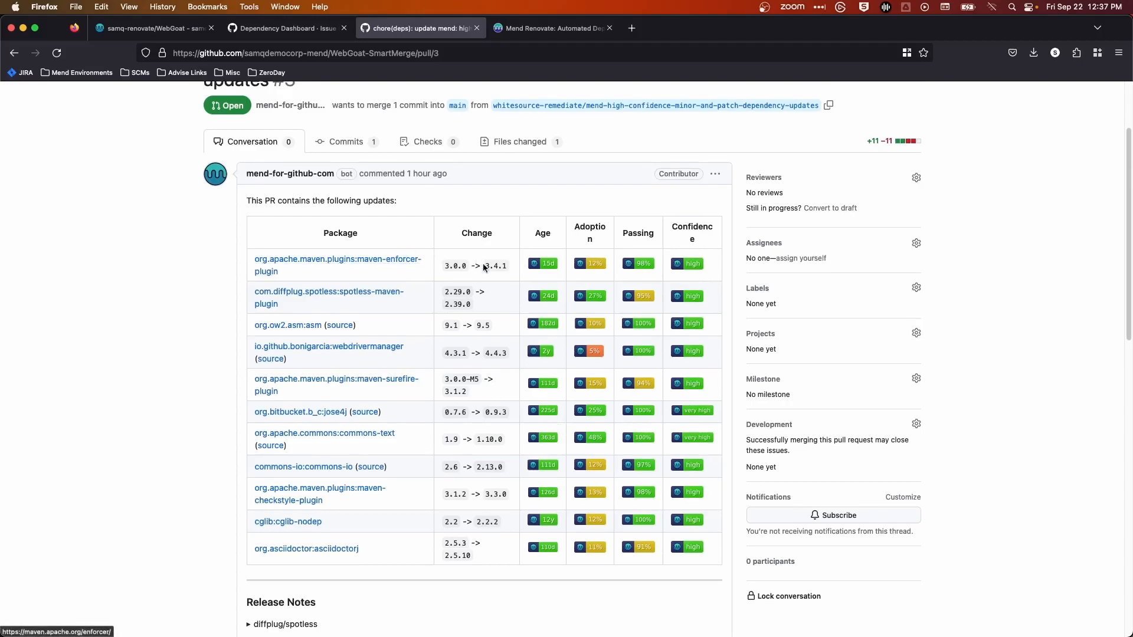
{"action": "mouse_move", "coordinate": [460, 533]}
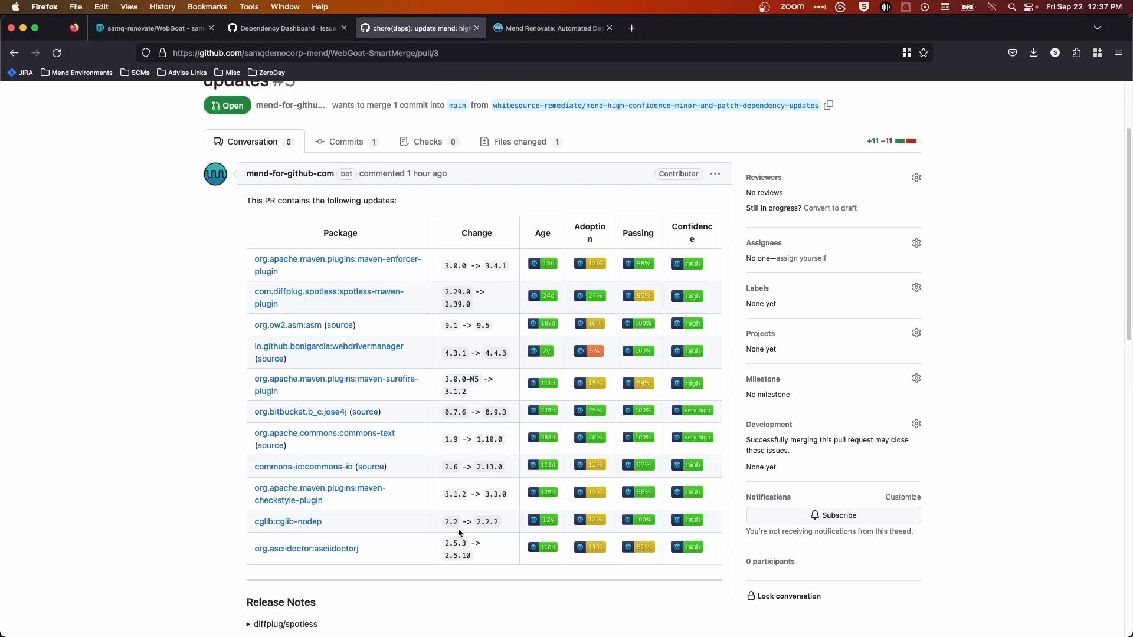
{"action": "mouse_move", "coordinate": [385, 555]}
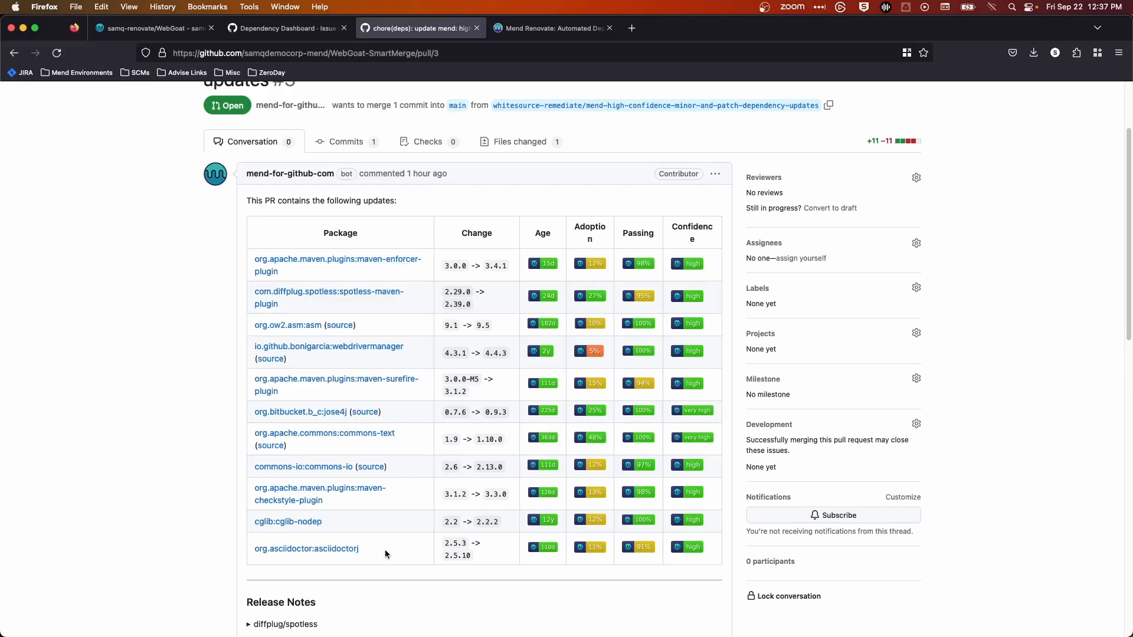